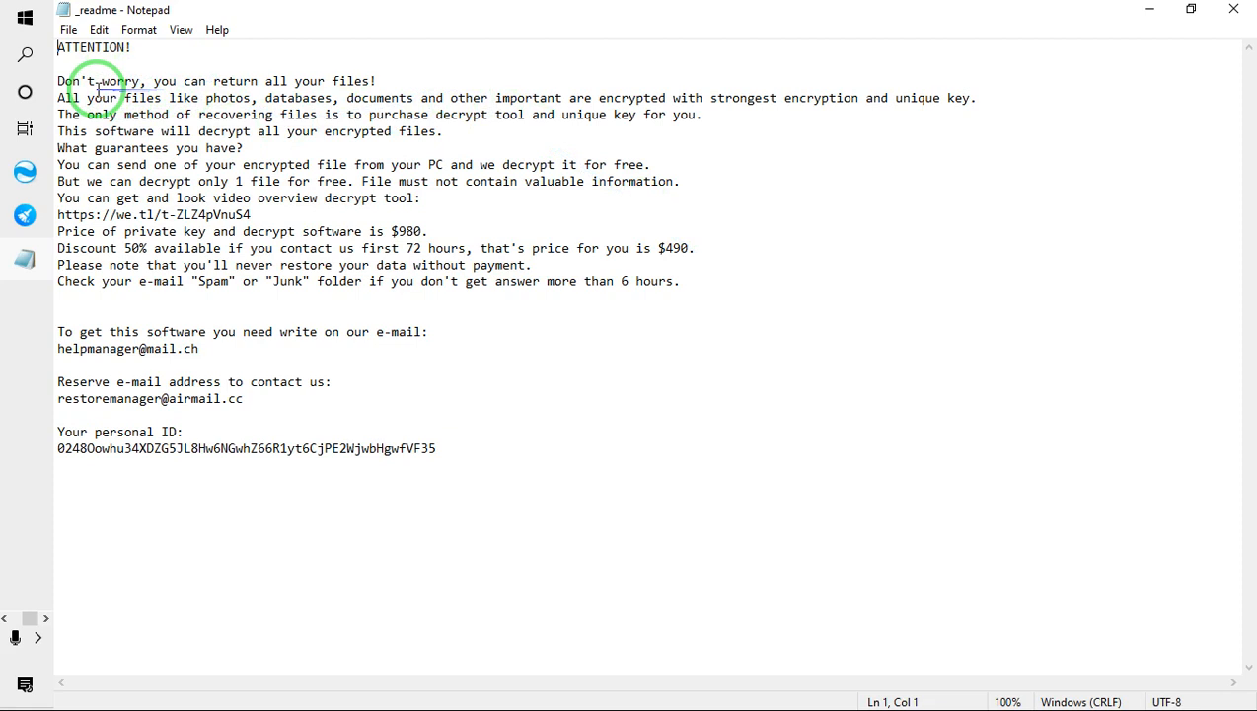
mouse_move(221, 97)
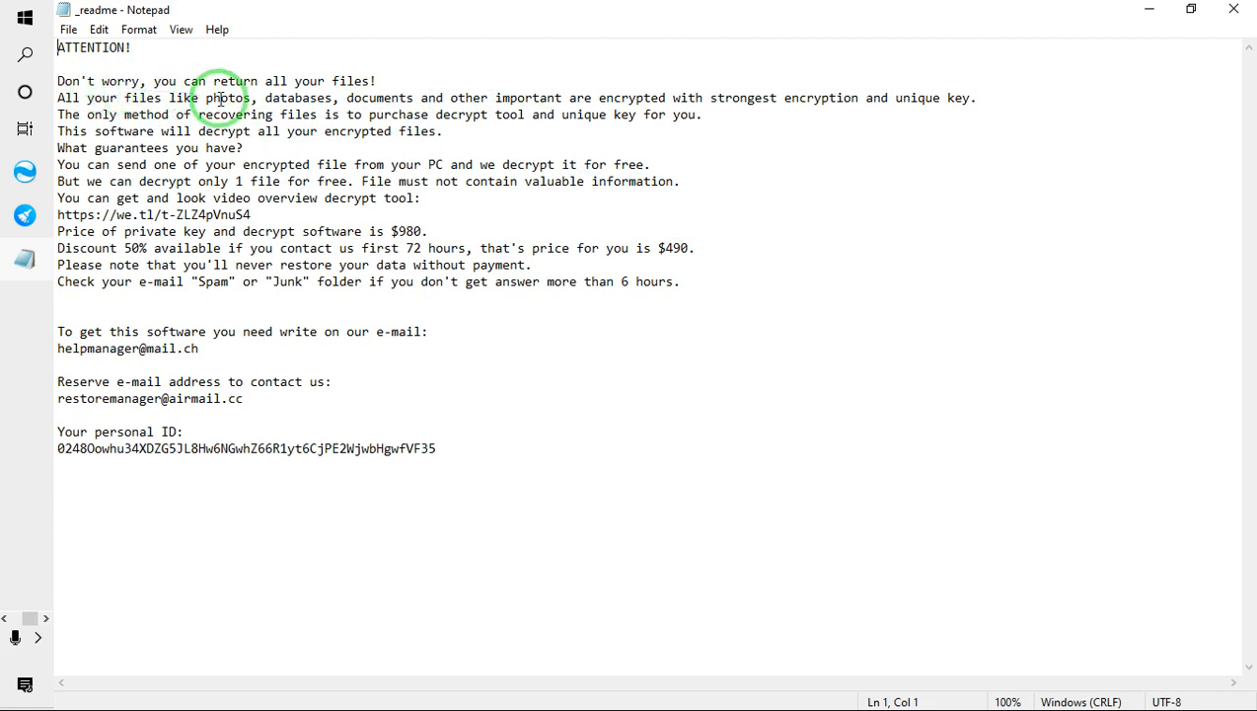
mouse_move(166, 89)
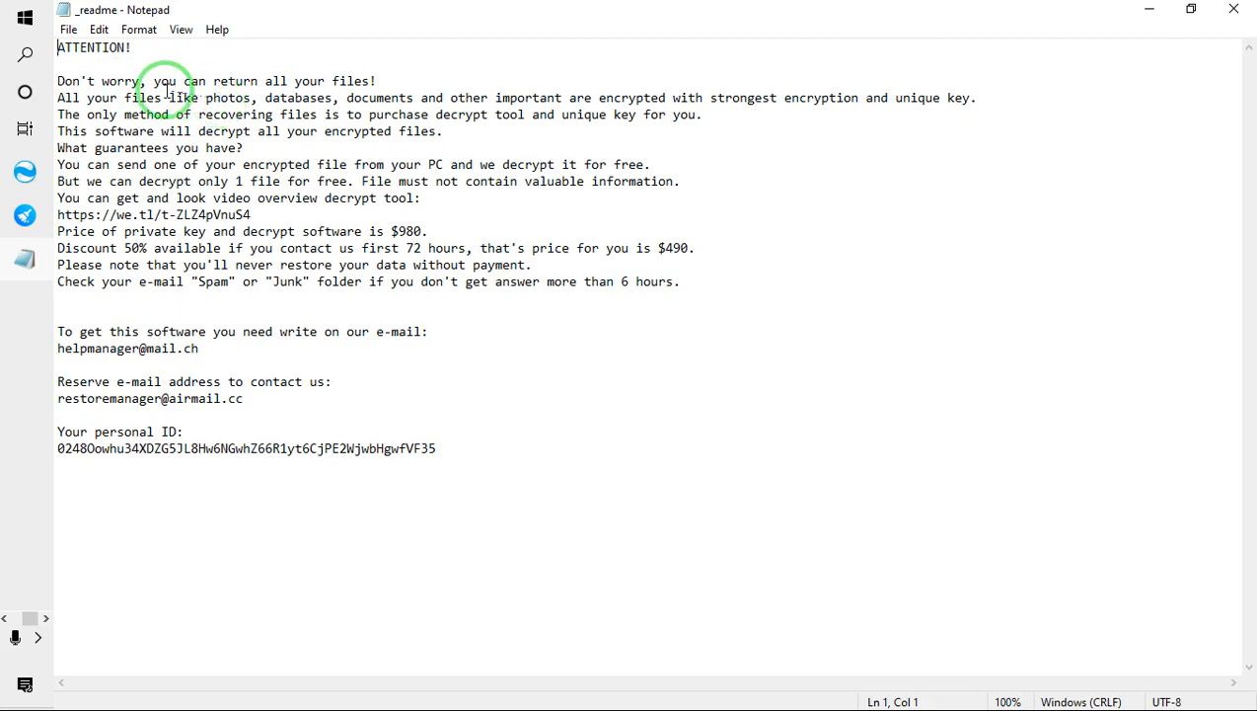
mouse_move(233, 109)
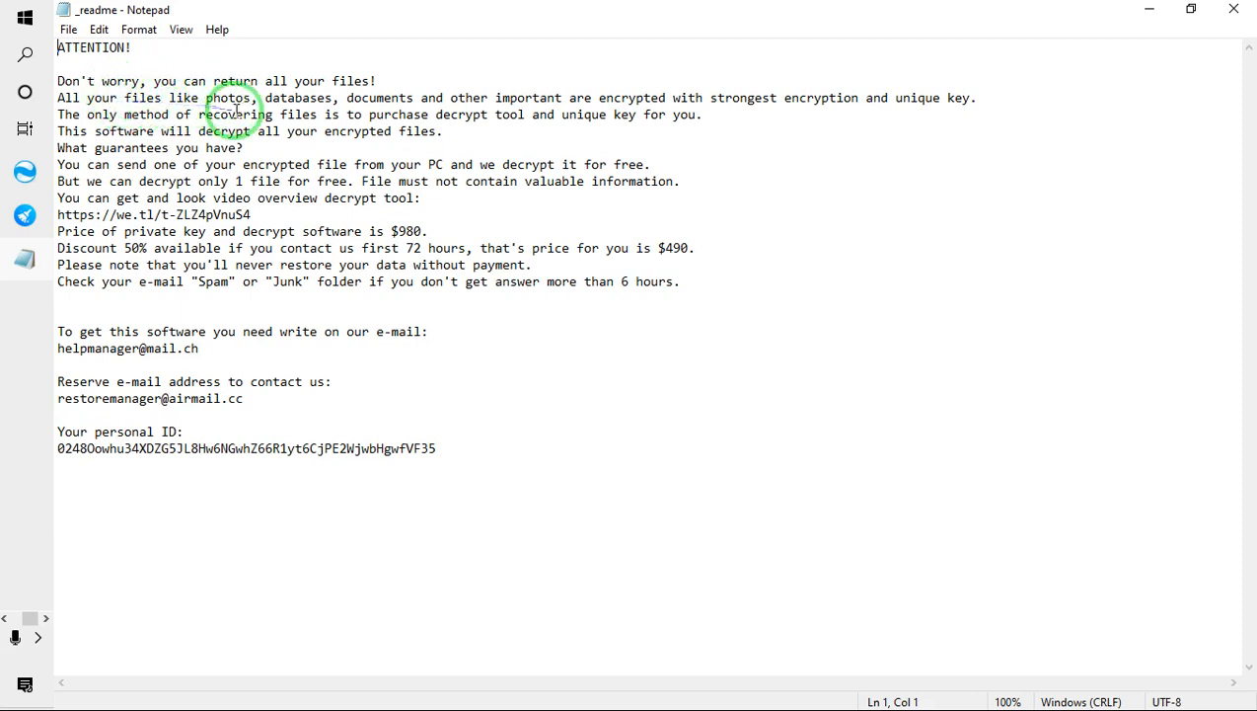
mouse_move(485, 156)
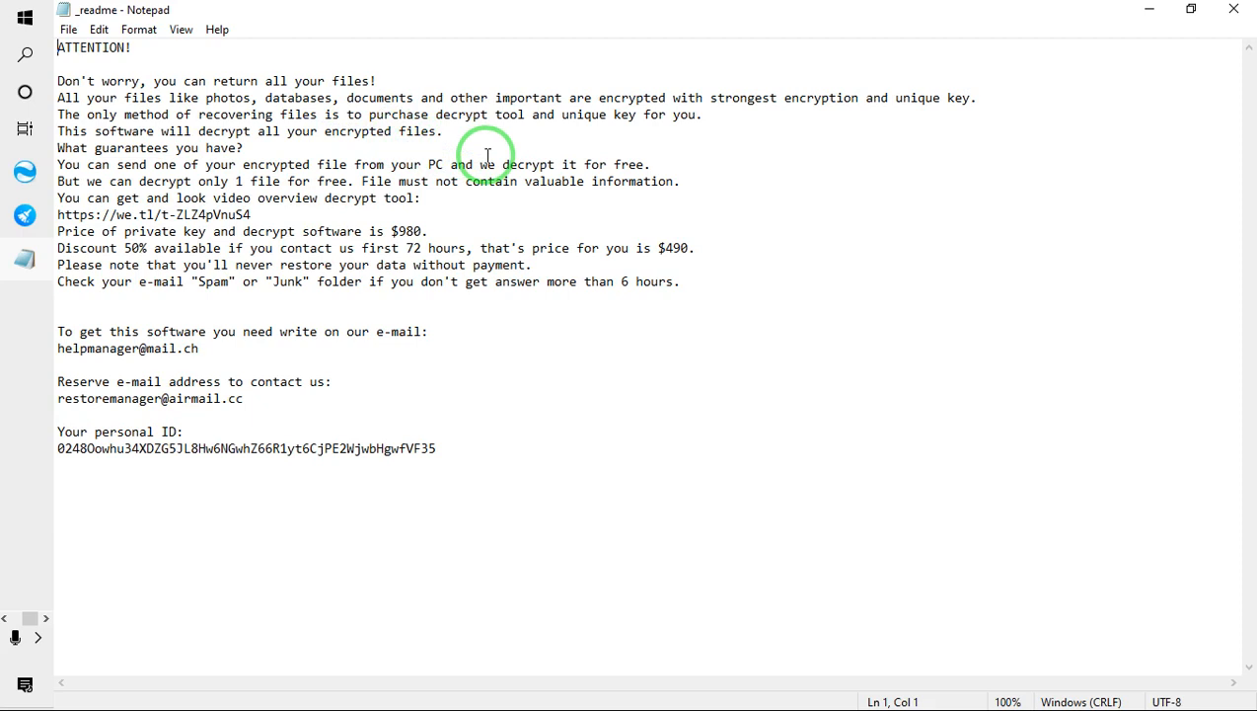
mouse_move(320, 130)
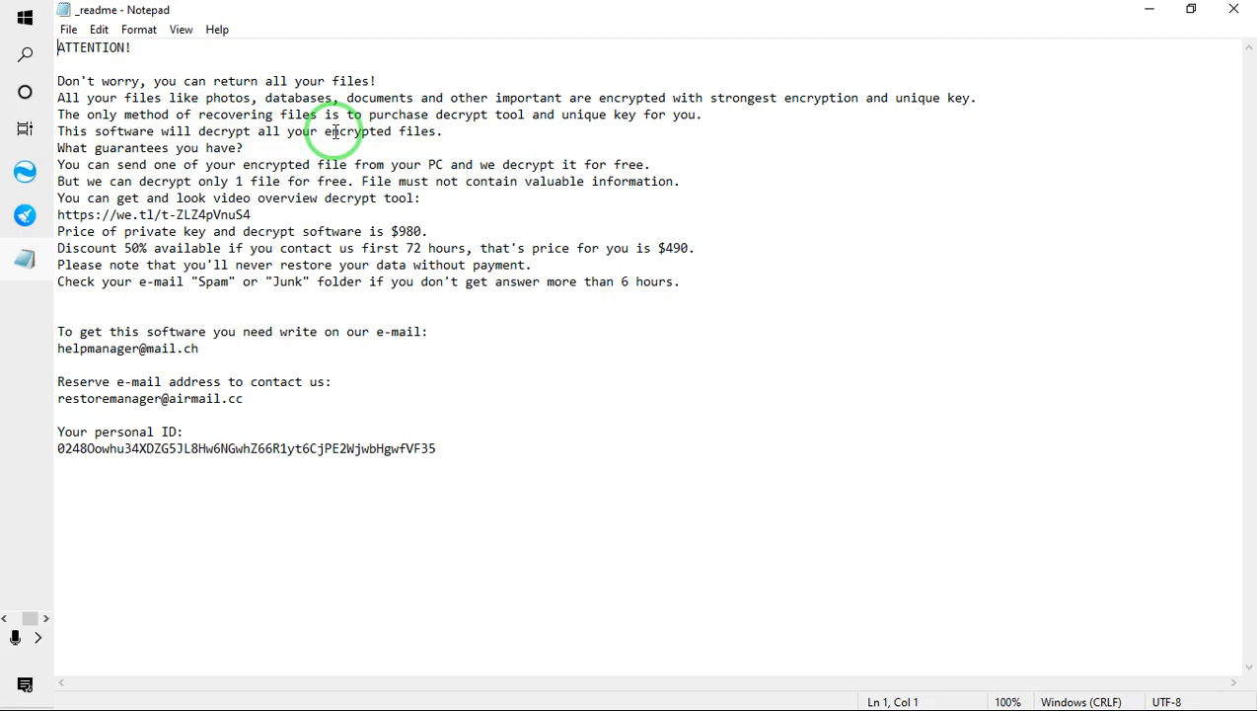
mouse_move(282, 148)
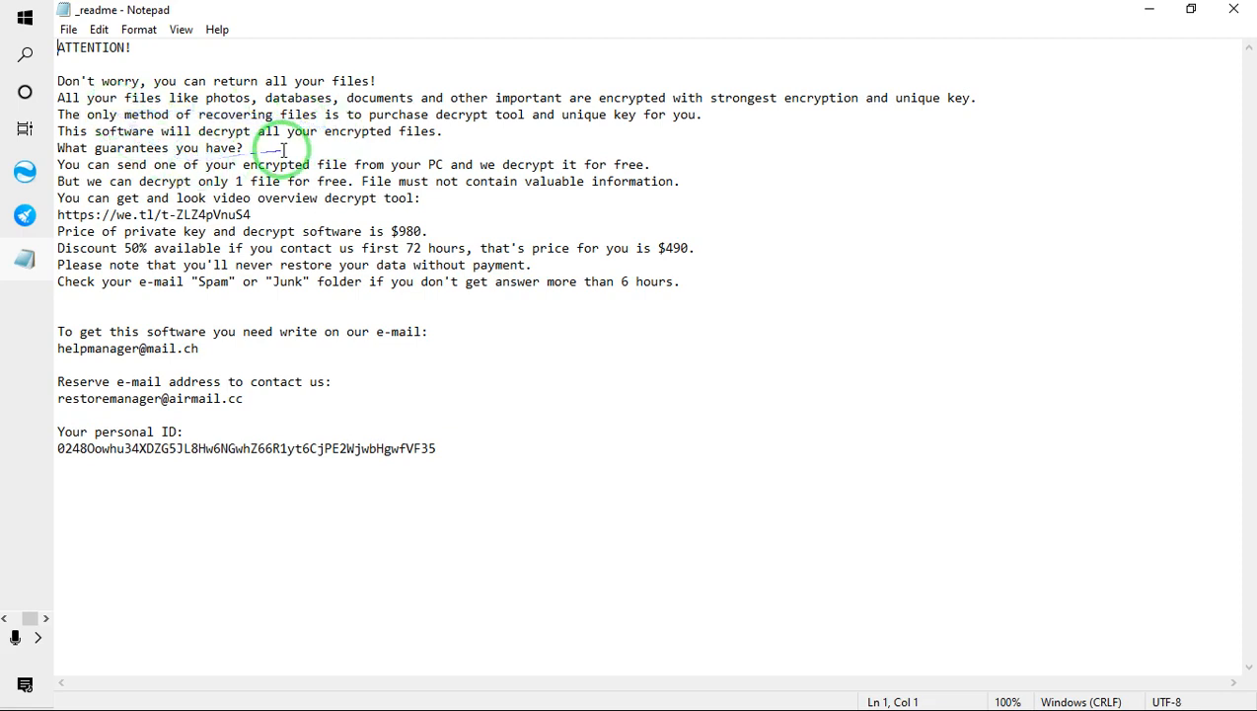
mouse_move(284, 150)
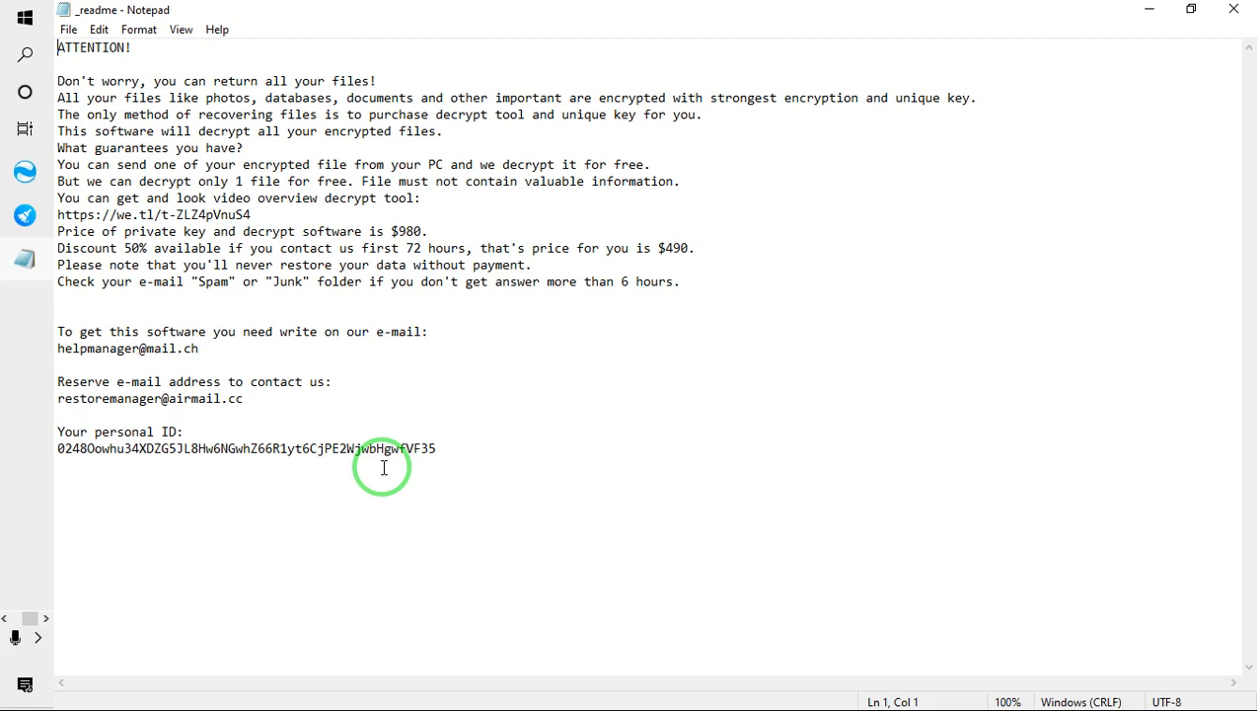
mouse_move(541, 435)
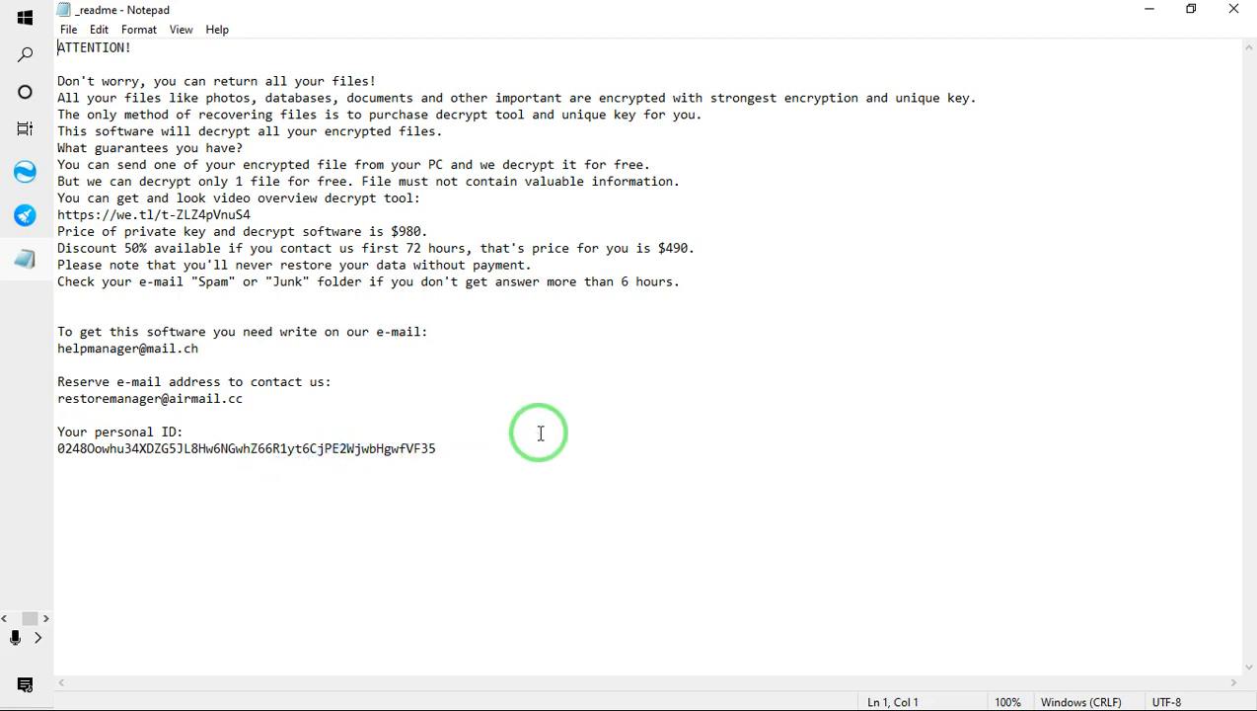
mouse_move(1234, 12)
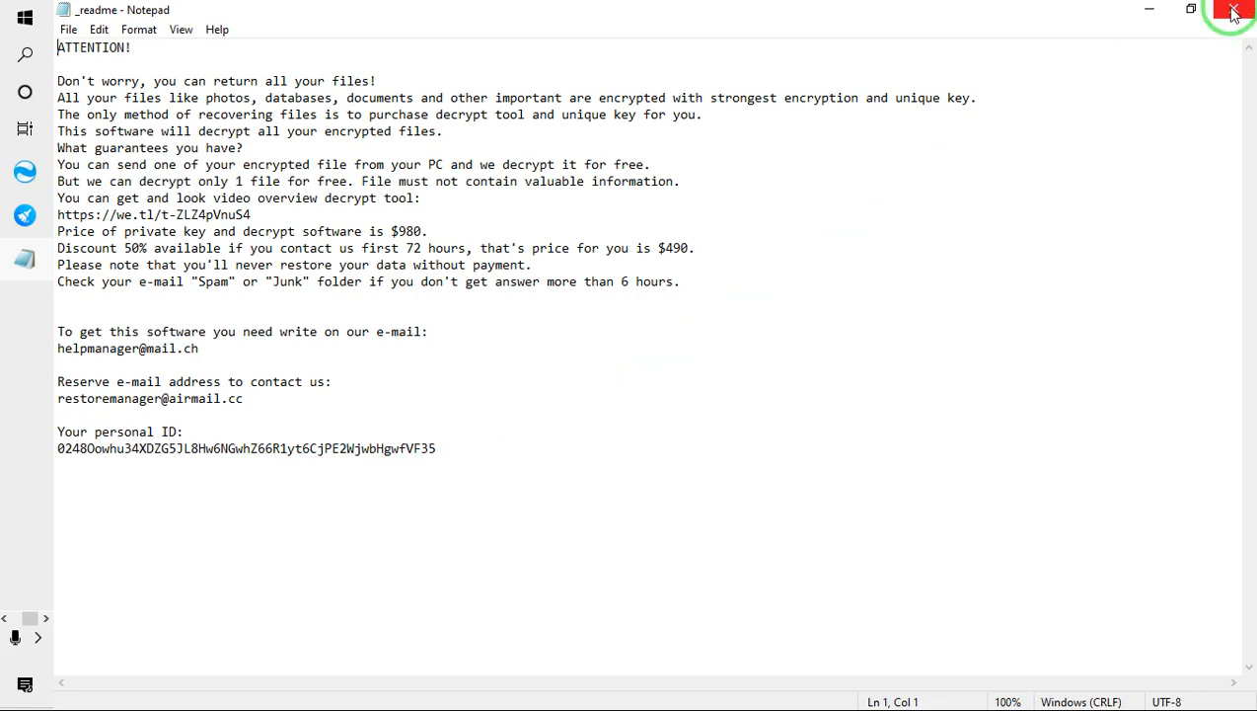
Step: Close the ransom note, return to This PC and enter the 'All kinds of study' drive
left_click(1232, 11)
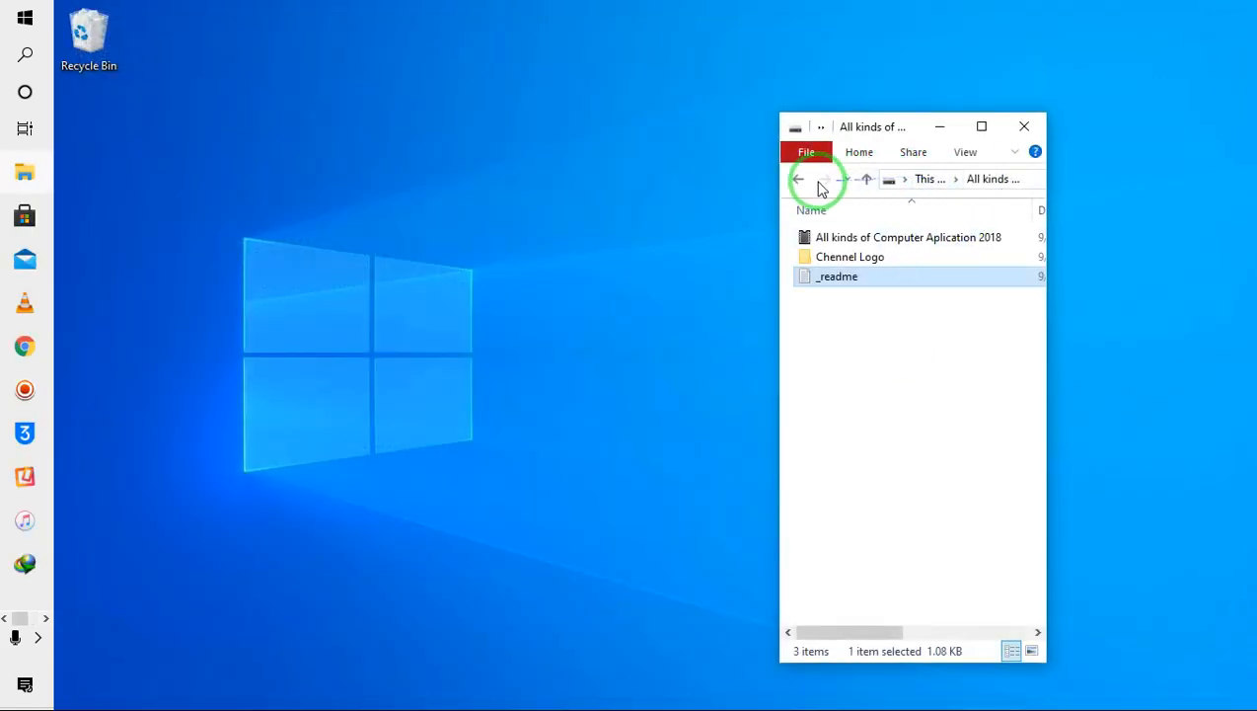
left_click(800, 177)
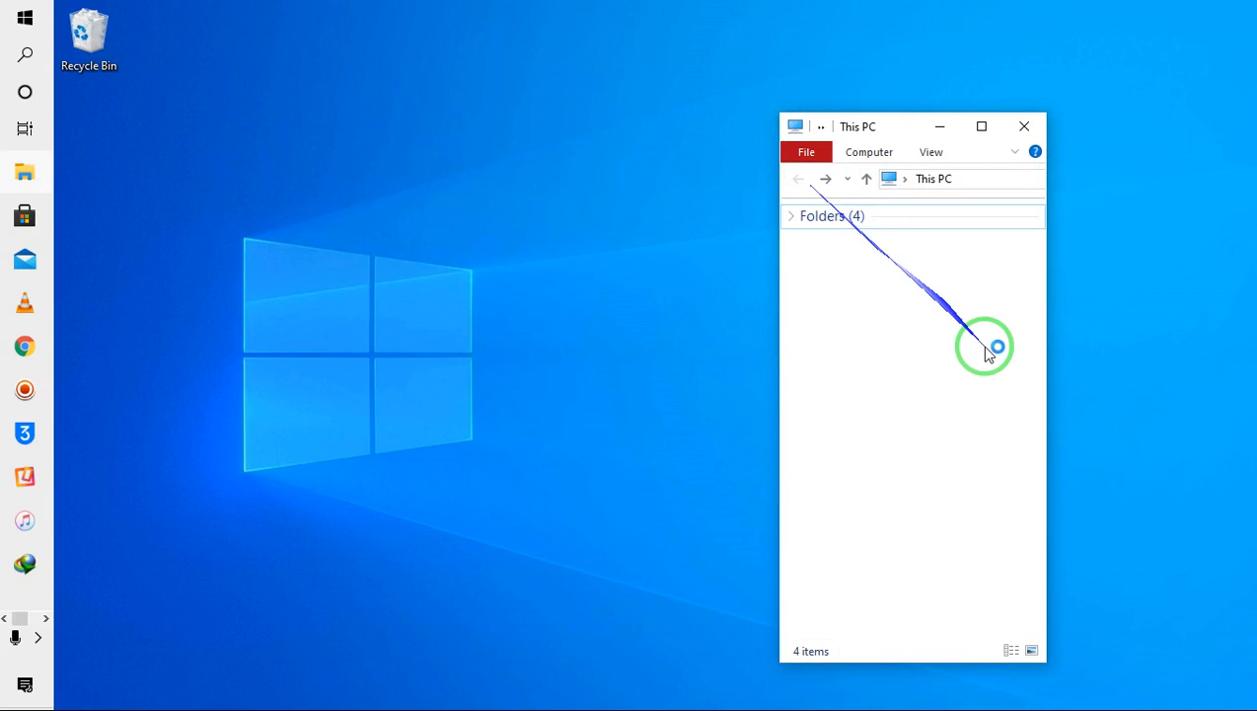
left_click(914, 438)
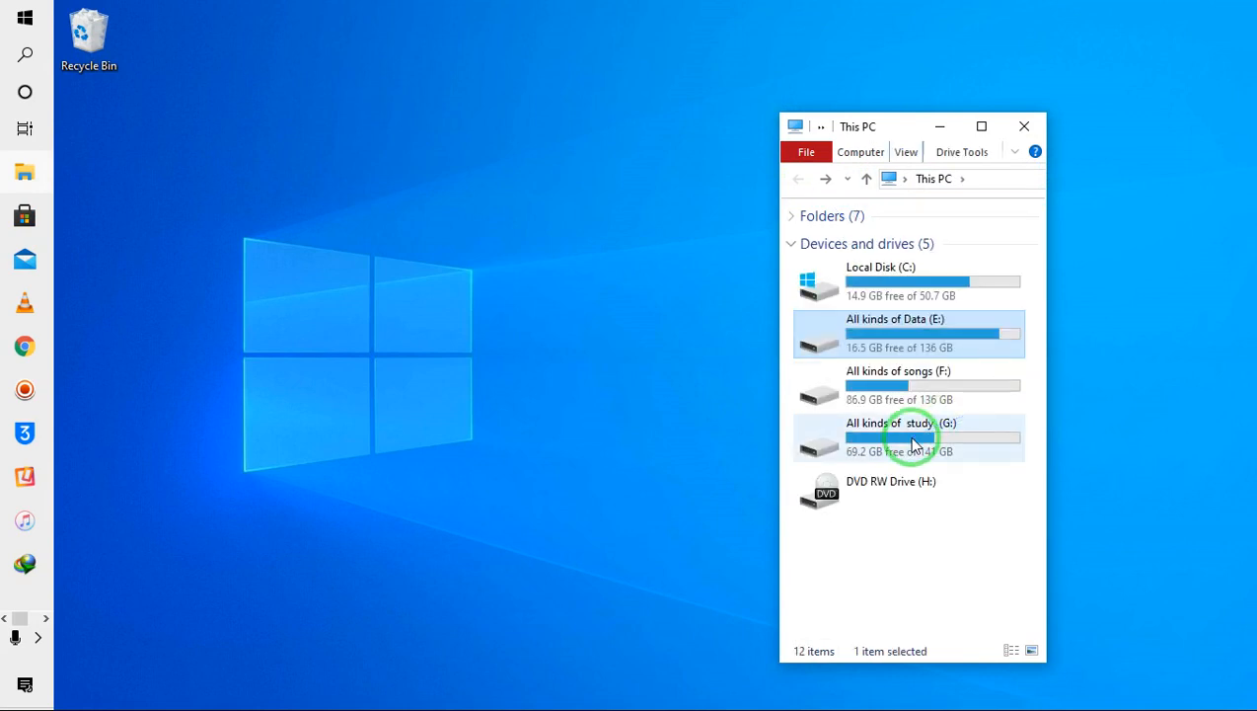
mouse_move(912, 442)
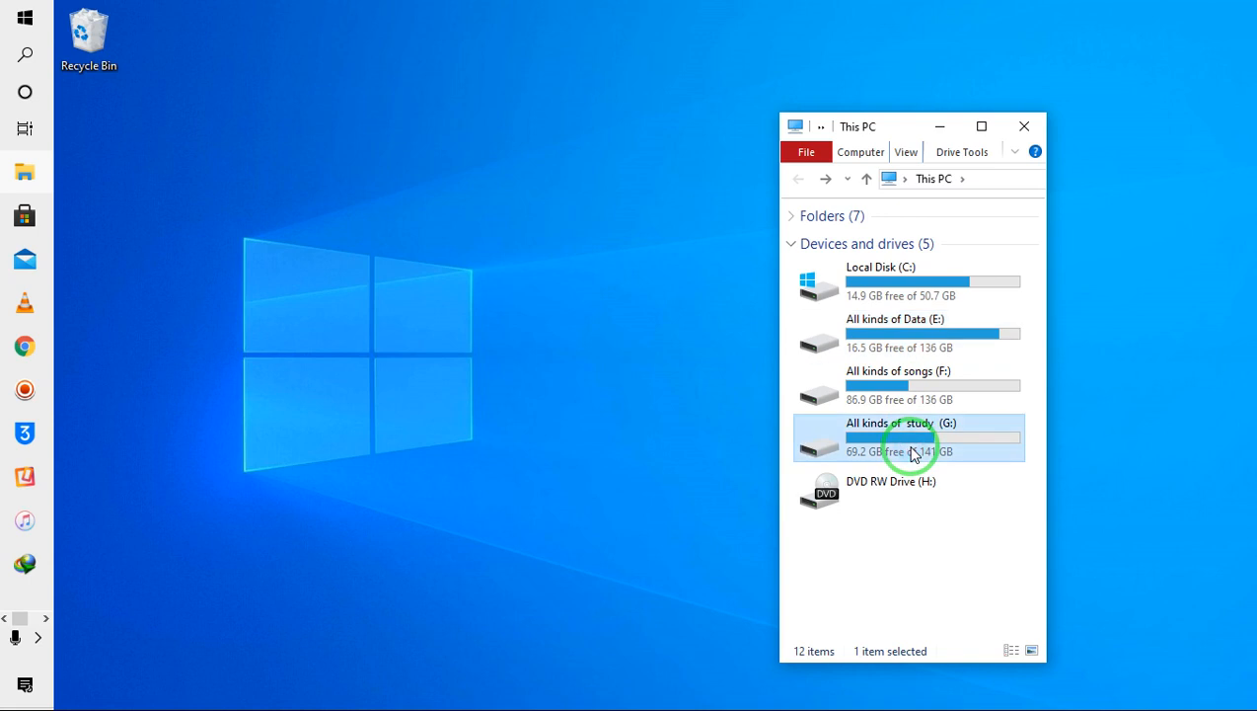
double_click(910, 438)
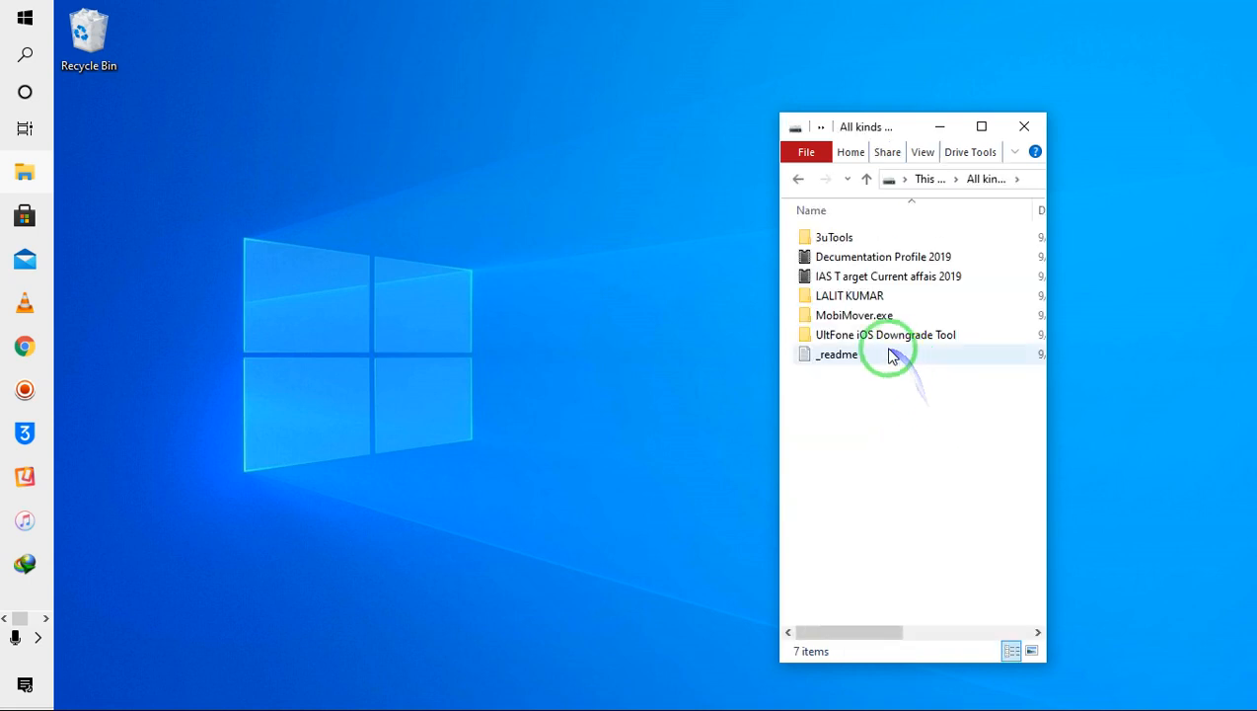
mouse_move(825, 372)
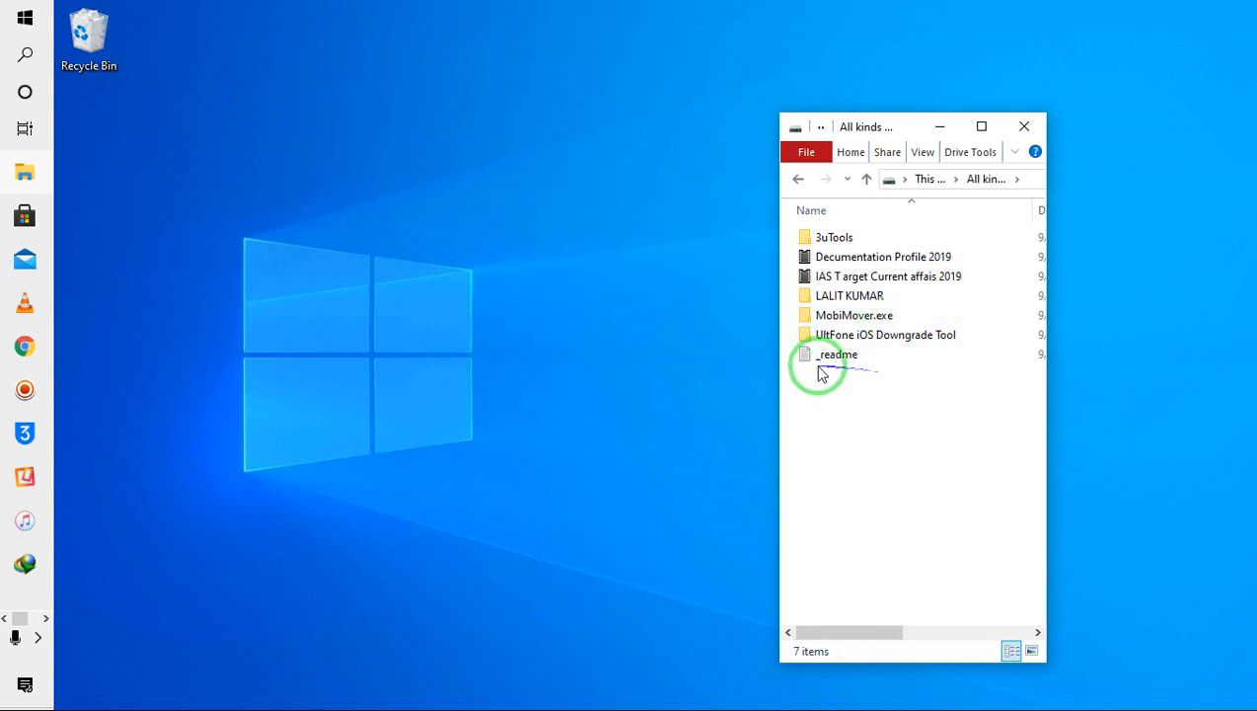
Step: Check the UltFone iOS Downgrade Tool folder's _readme note, then return to the drive's top level
left_click(870, 339)
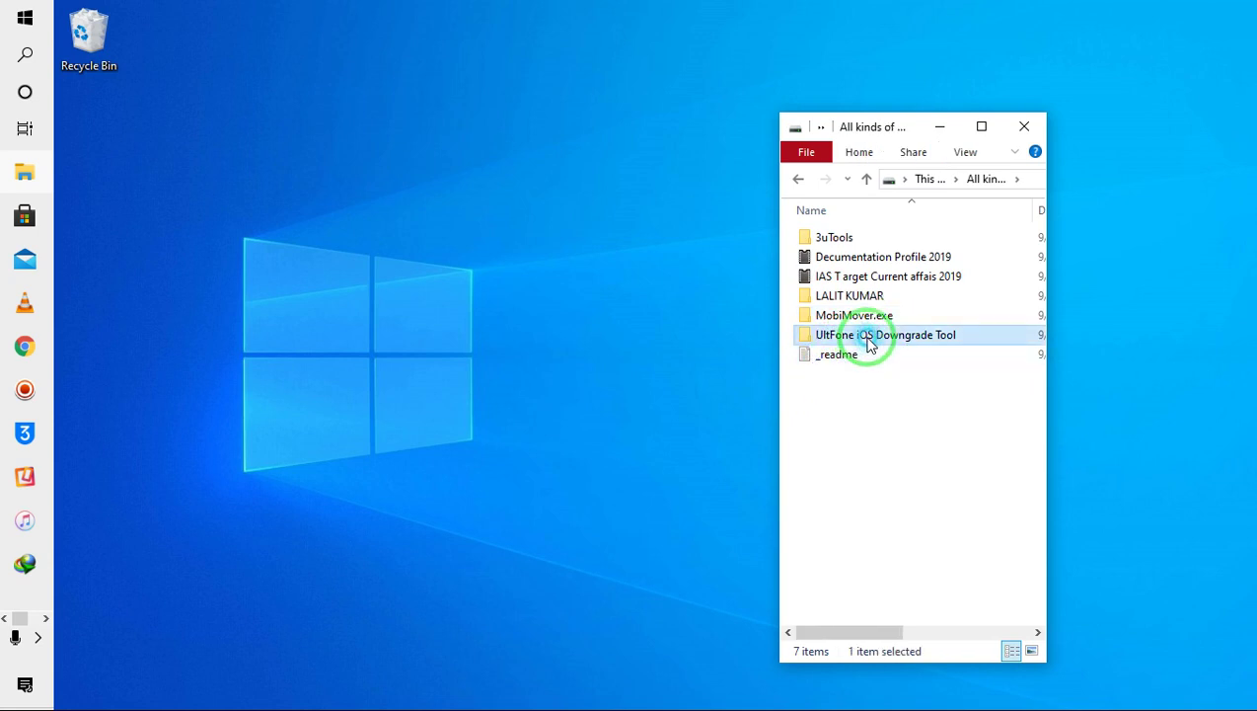
double_click(873, 336)
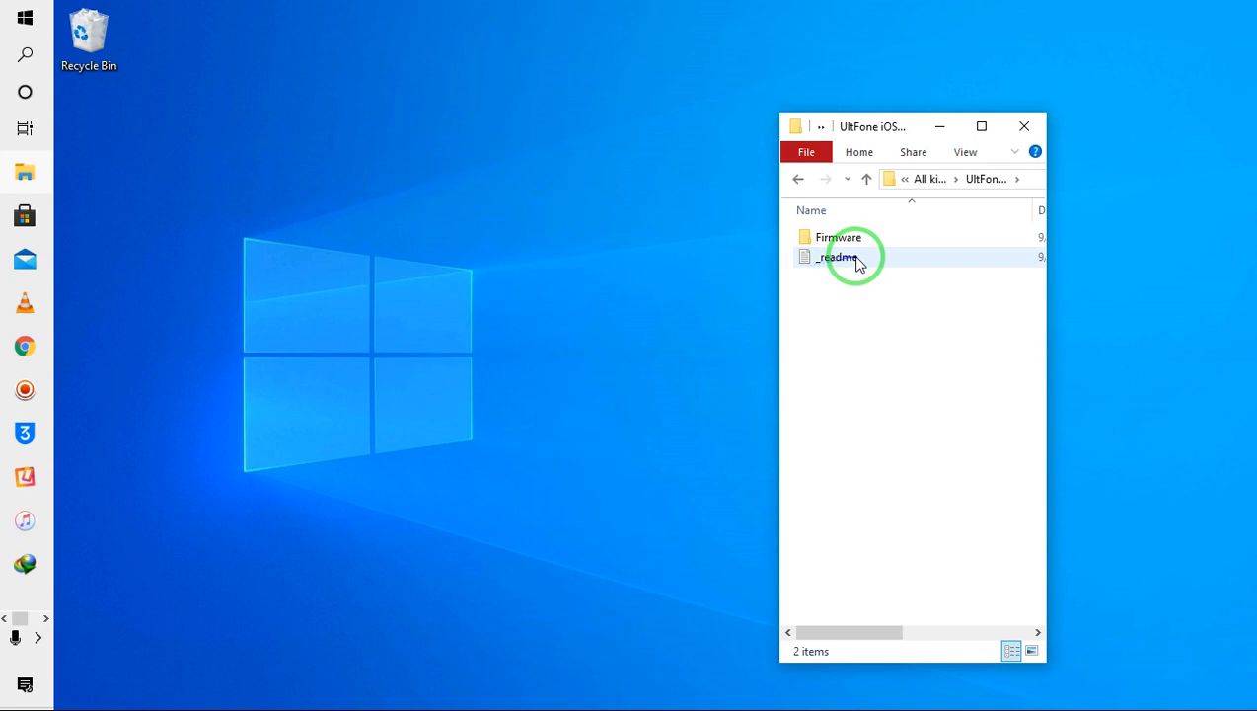
left_click(839, 256)
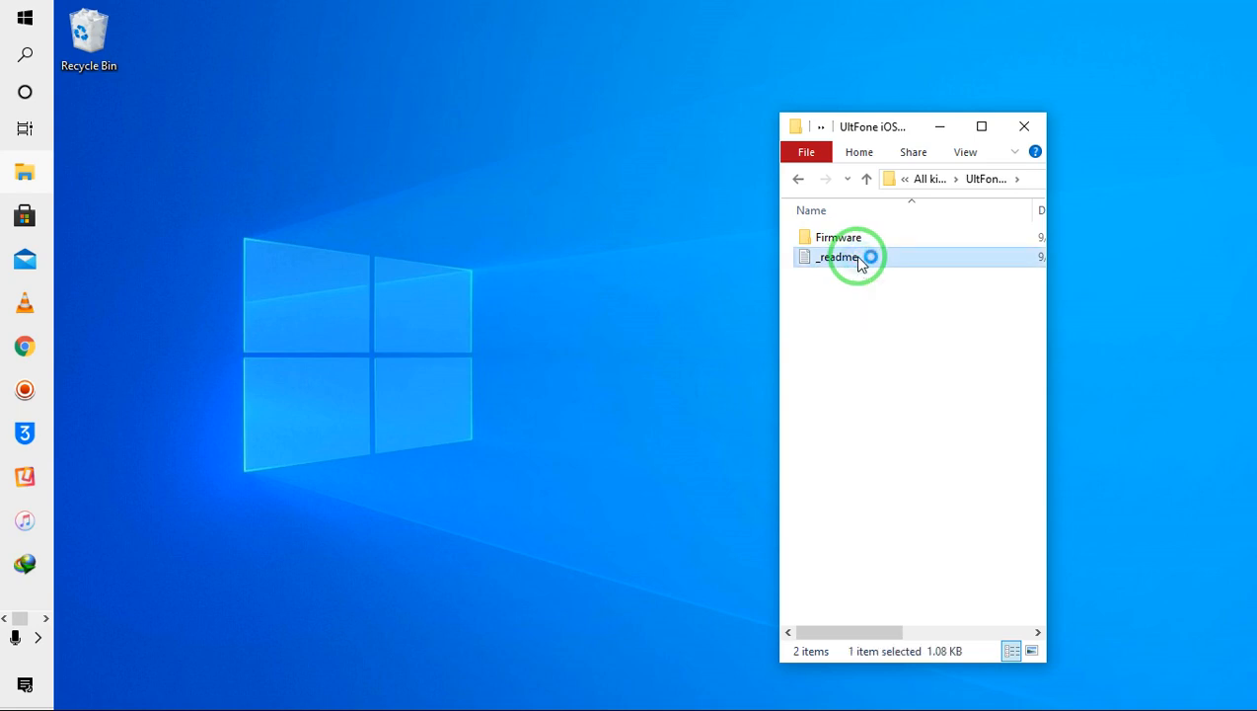
double_click(839, 257)
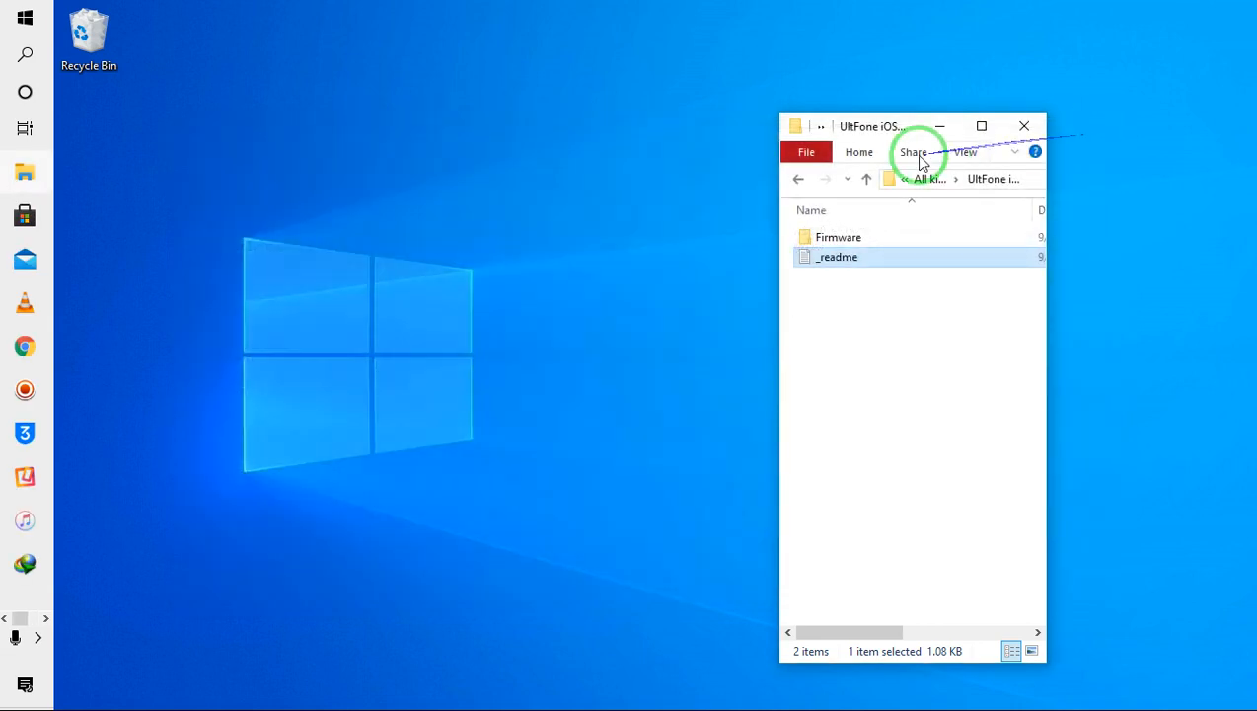
left_click(798, 177)
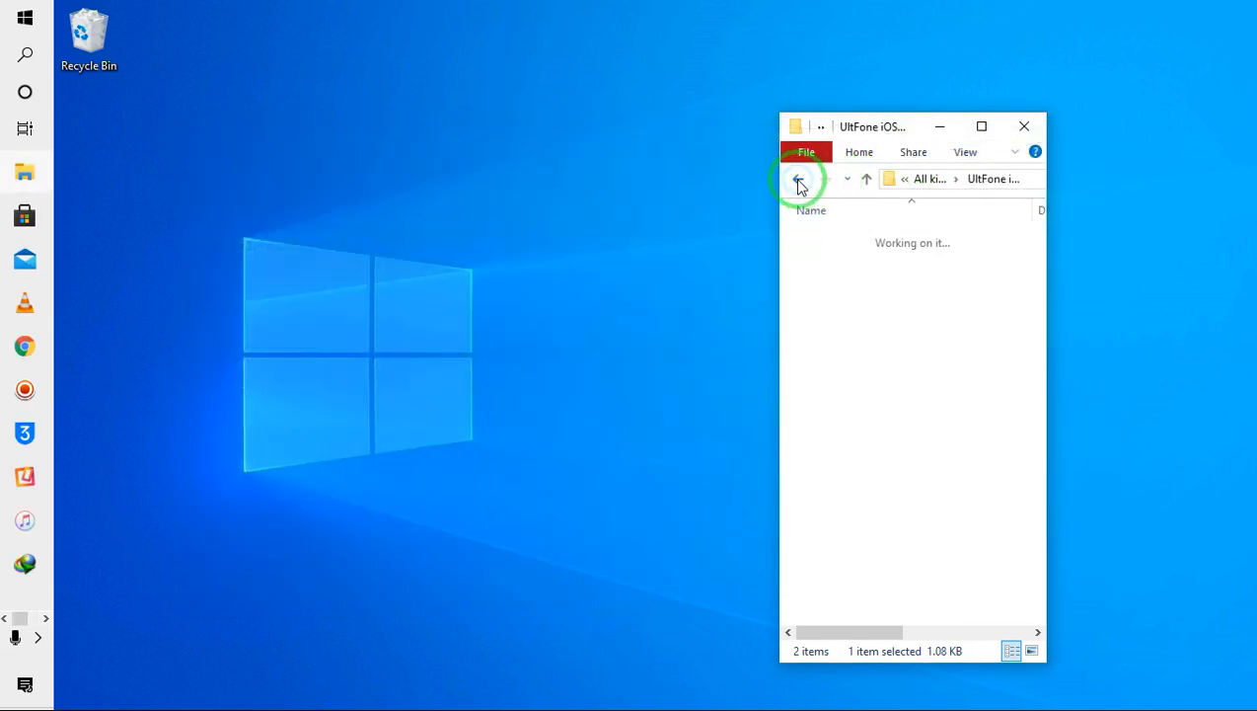
left_click(798, 177)
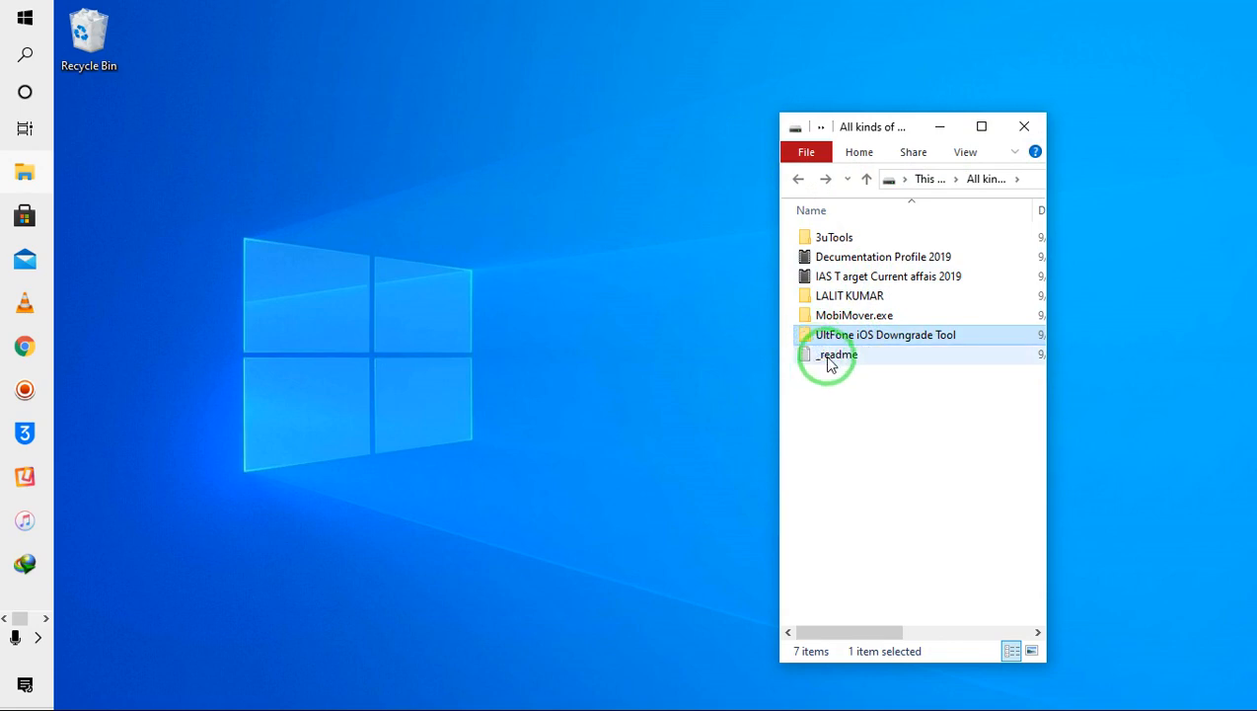
Step: View the drive's _readme ransom note, close it and go back up to the parent folder
double_click(837, 354)
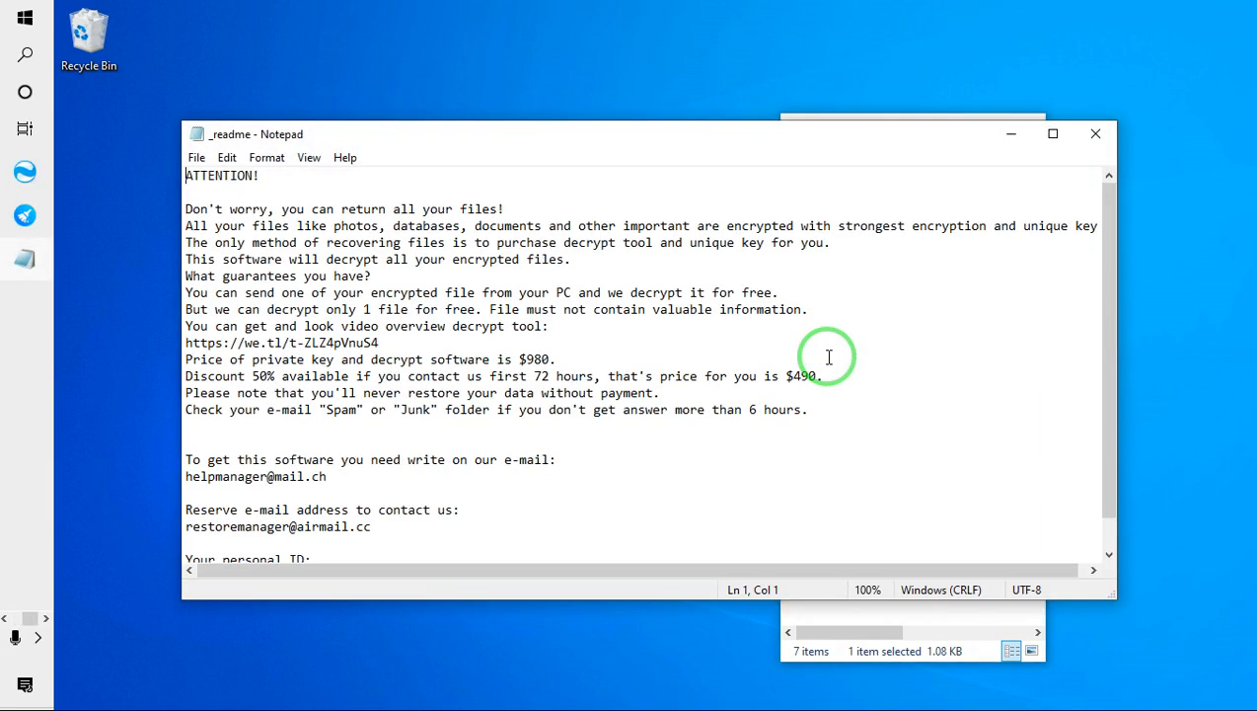
mouse_move(989, 146)
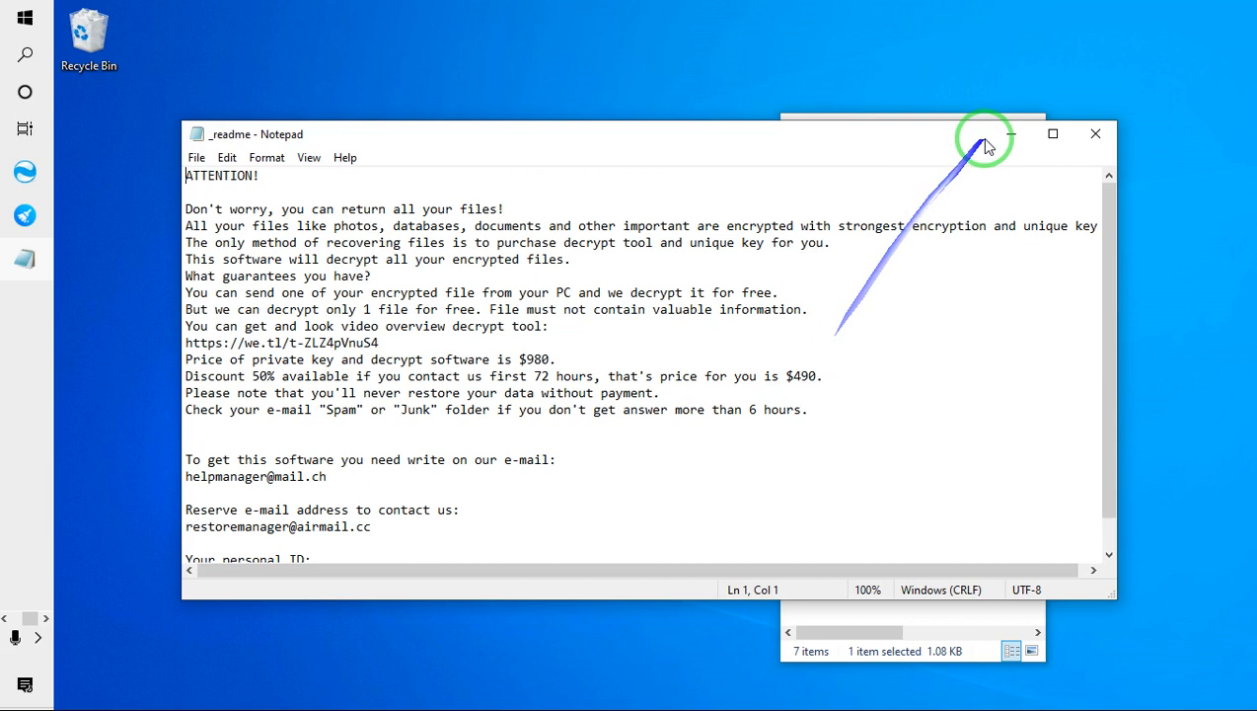
left_click(1094, 134)
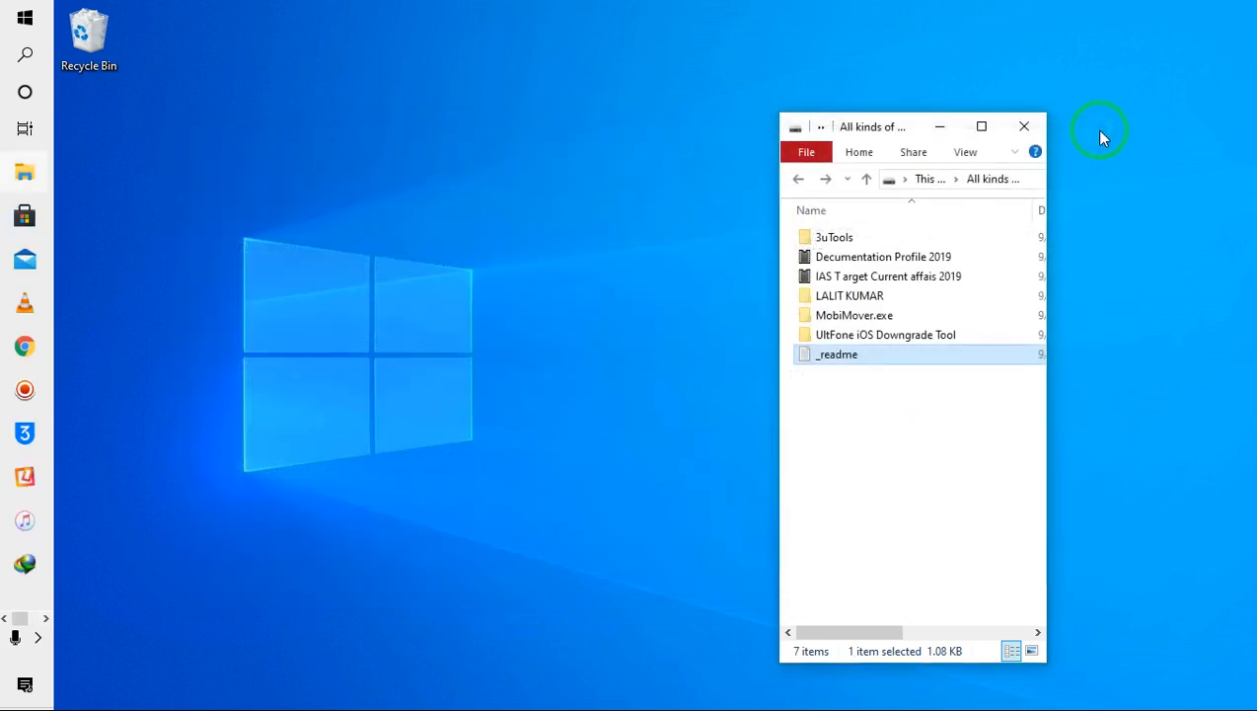
left_click(797, 178)
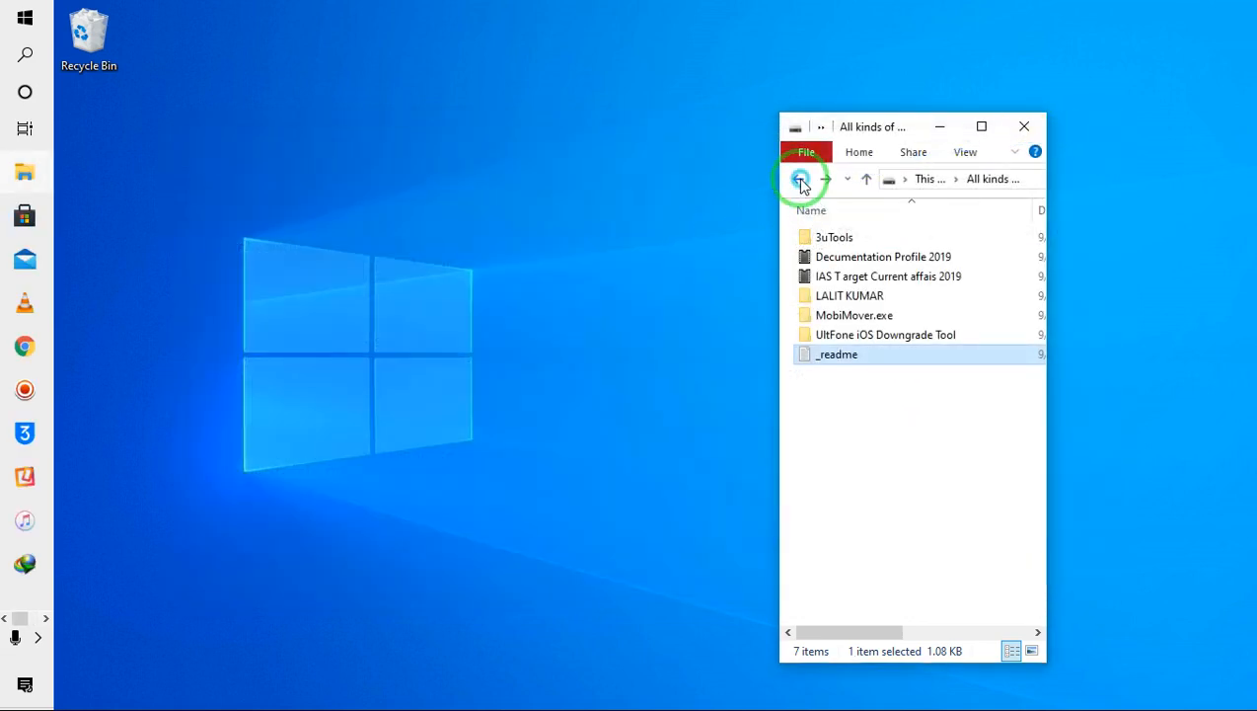
left_click(797, 177)
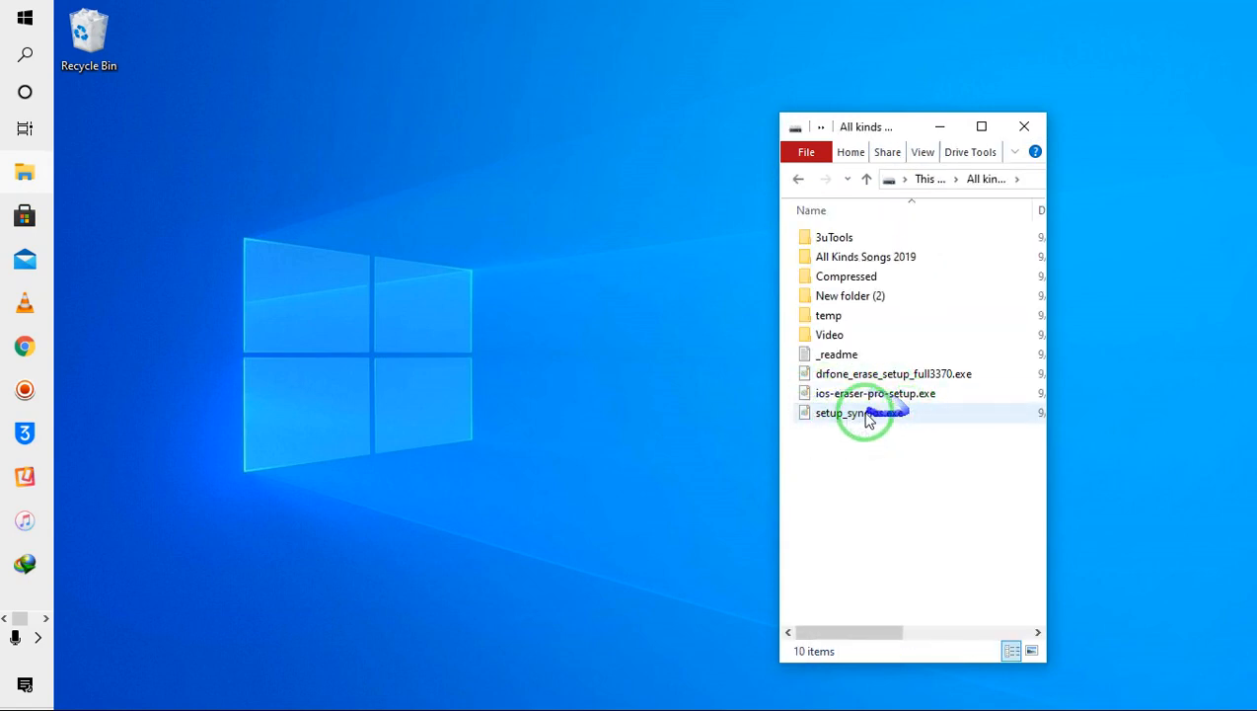
Step: Inspect New folder (2) and view its _readme ransom note, then close the note
left_click(829, 316)
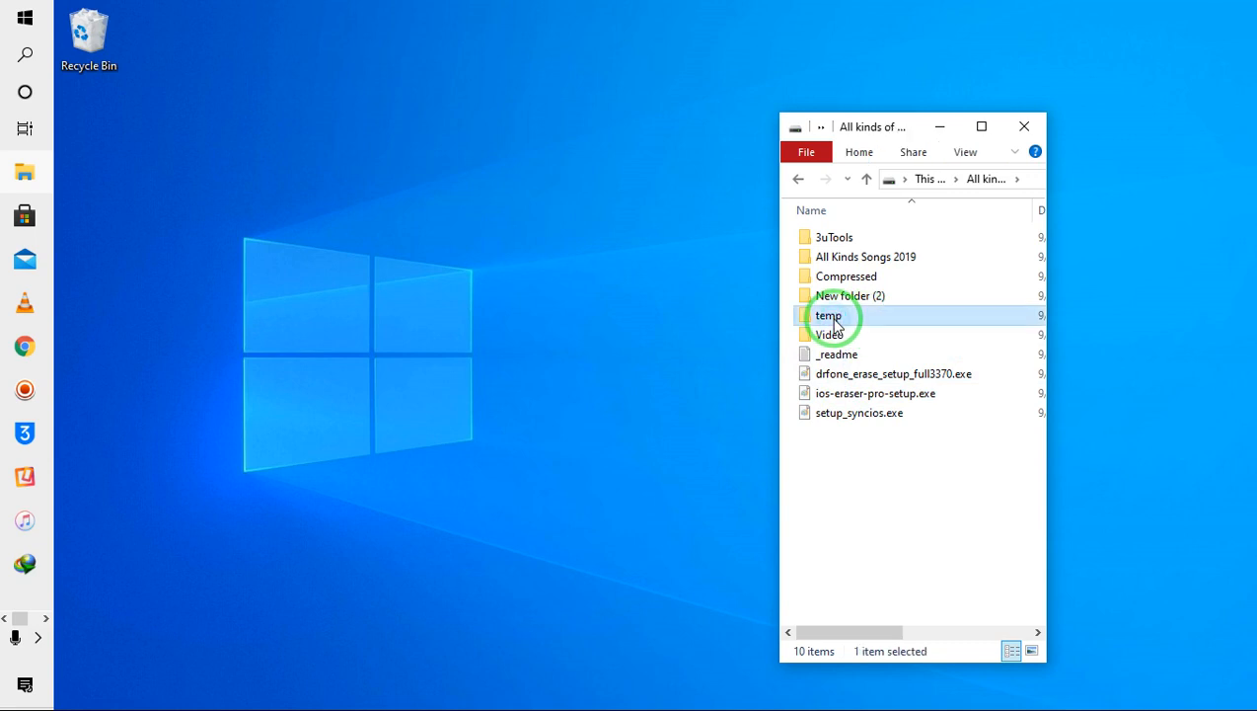
double_click(853, 296)
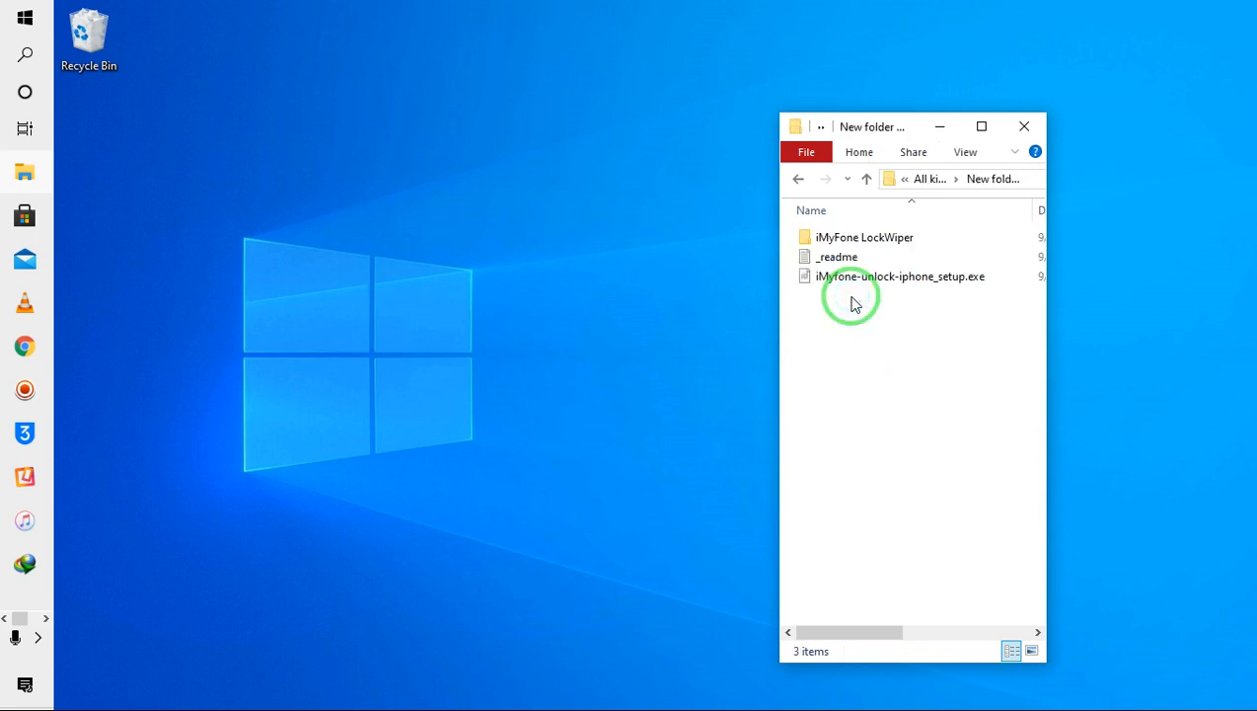
left_click(835, 257)
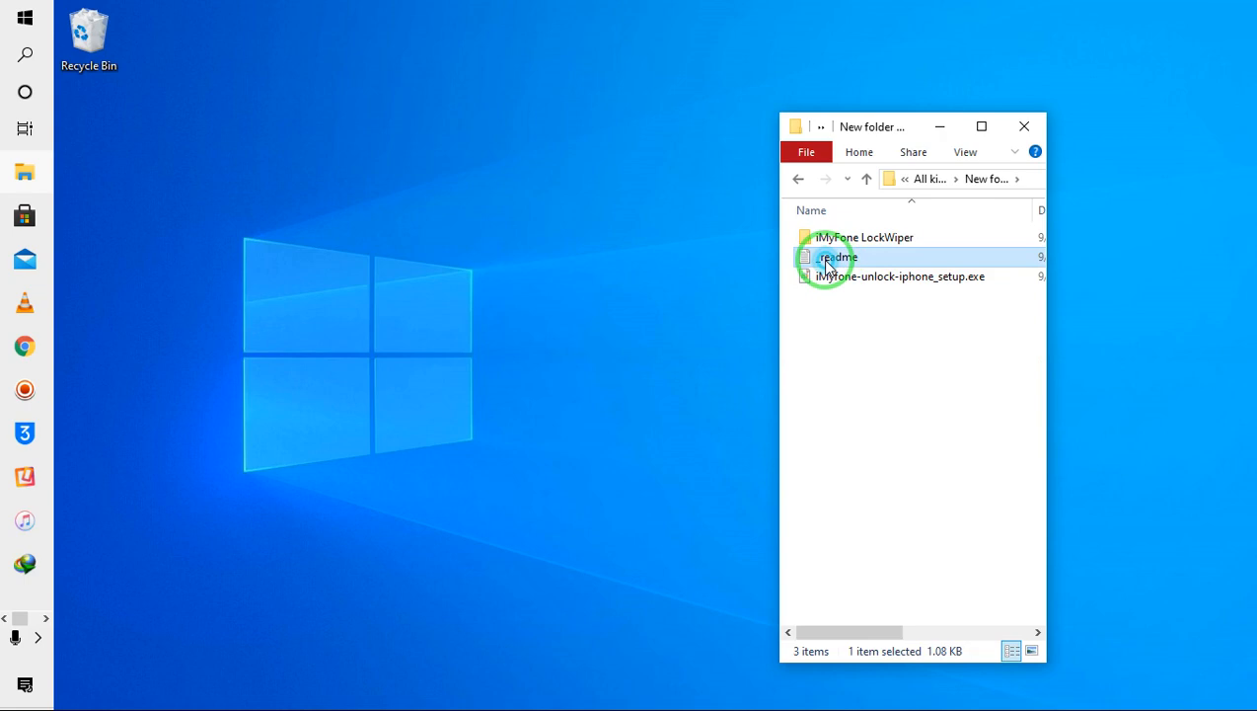
double_click(831, 256)
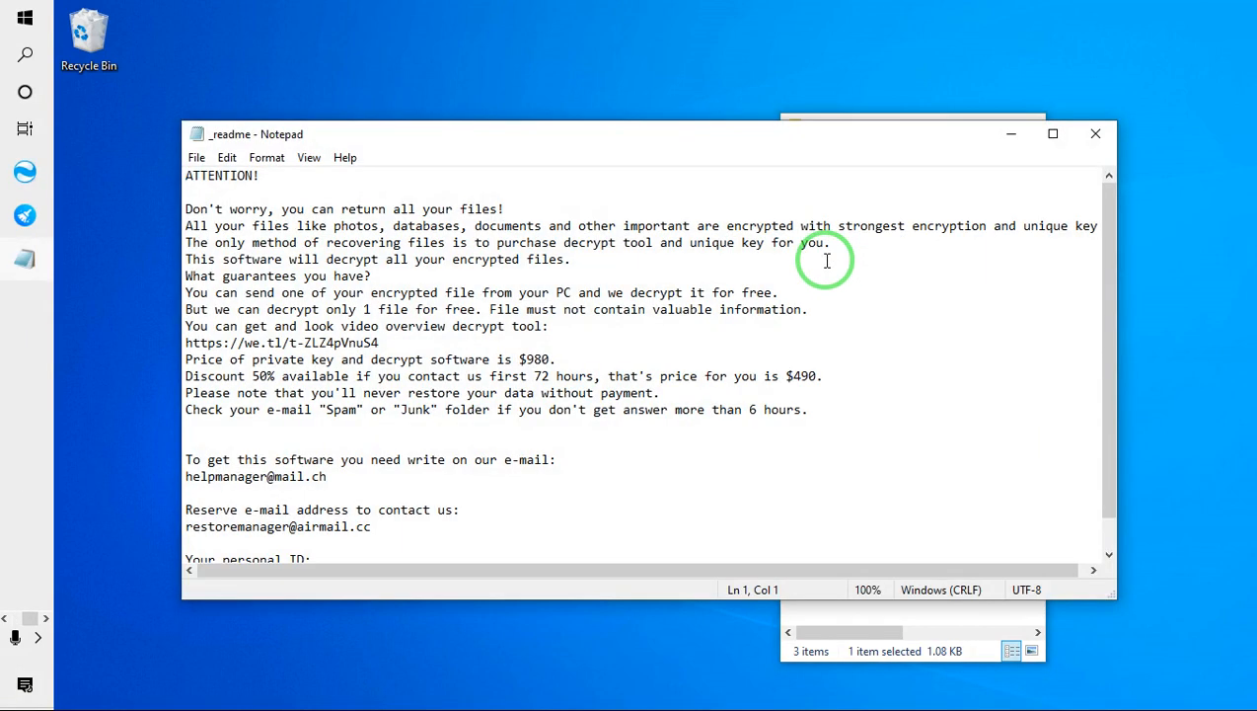
left_click(1097, 134)
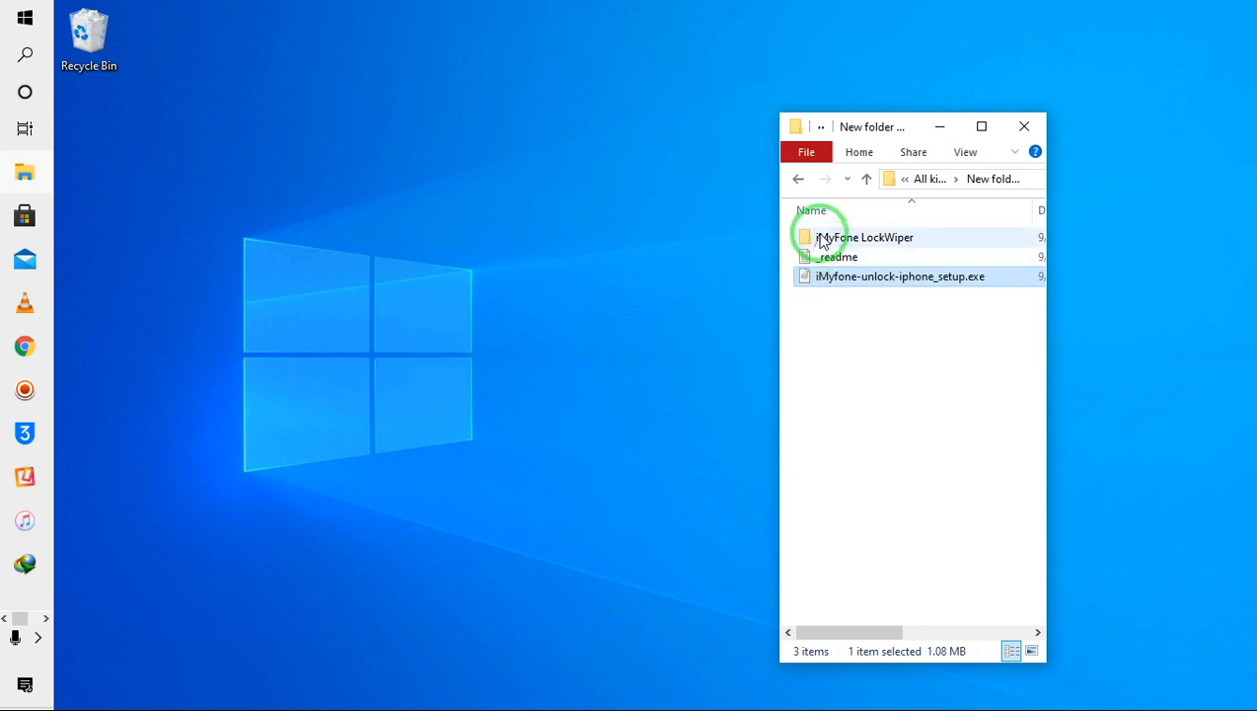
Step: Check File_ID.diz and the _readme note in iMyFone LockWiper, then return to the parent folder
double_click(862, 237)
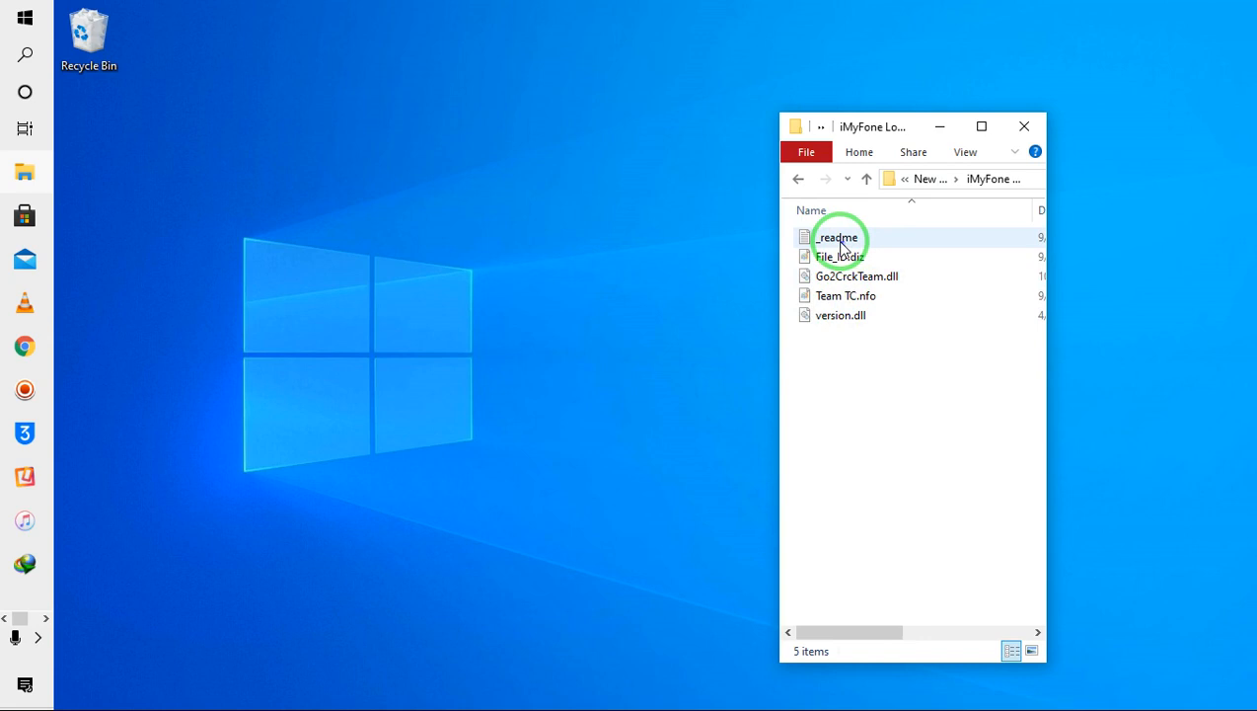
mouse_move(829, 256)
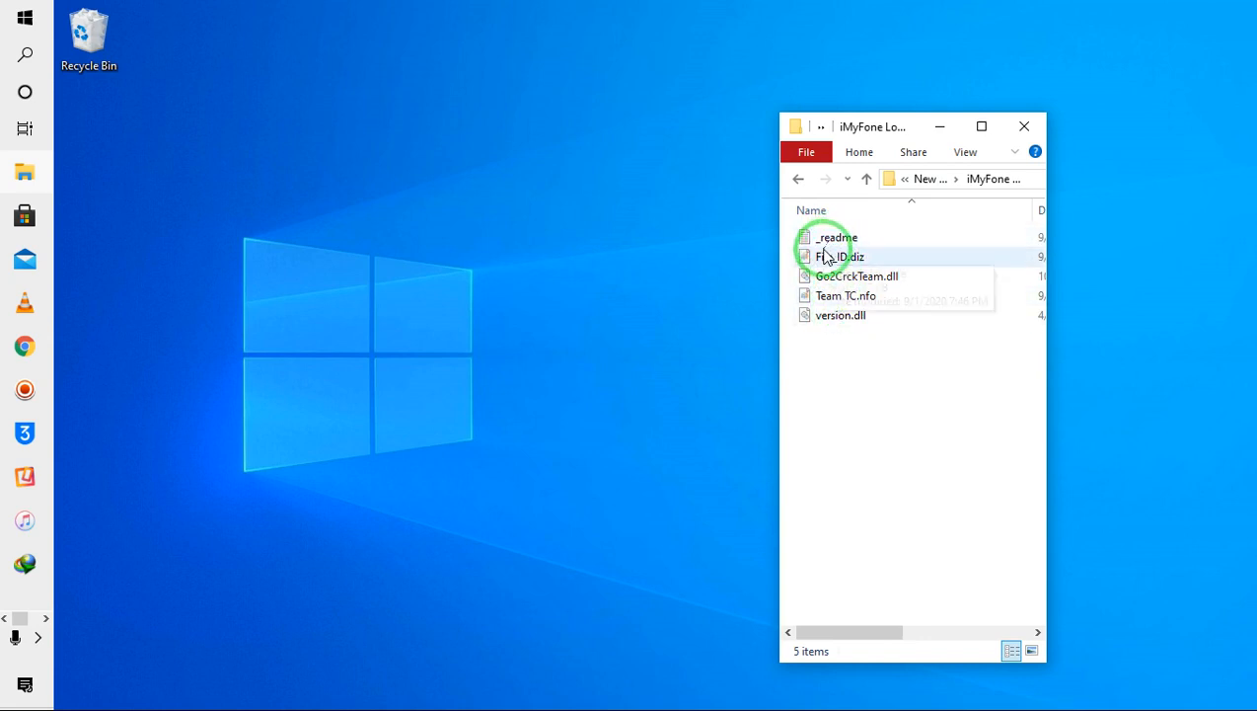
left_click(833, 256)
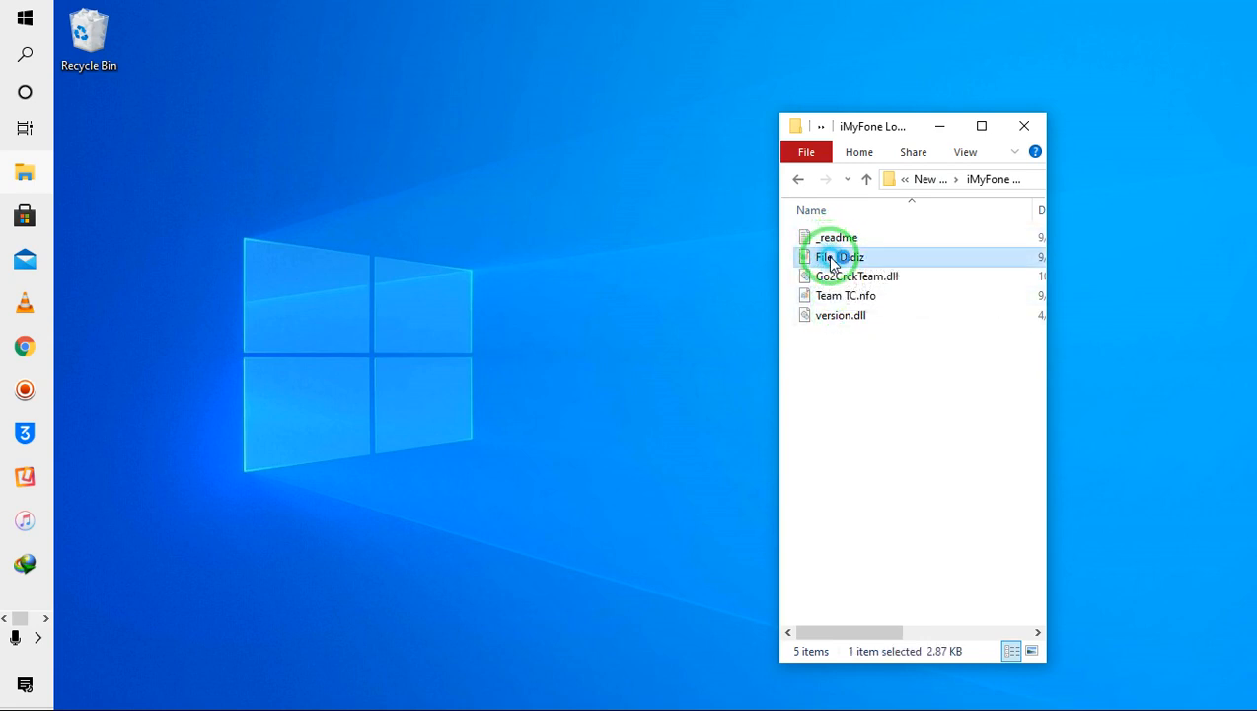
double_click(837, 257)
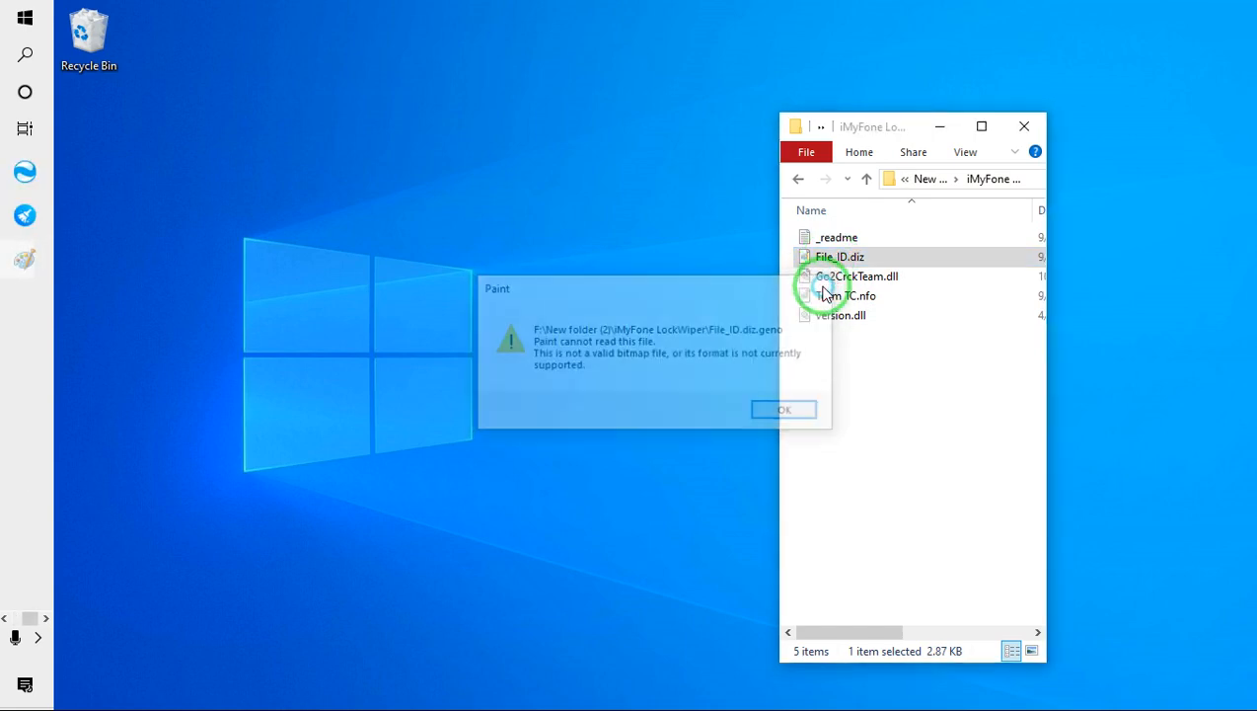
left_click(783, 409)
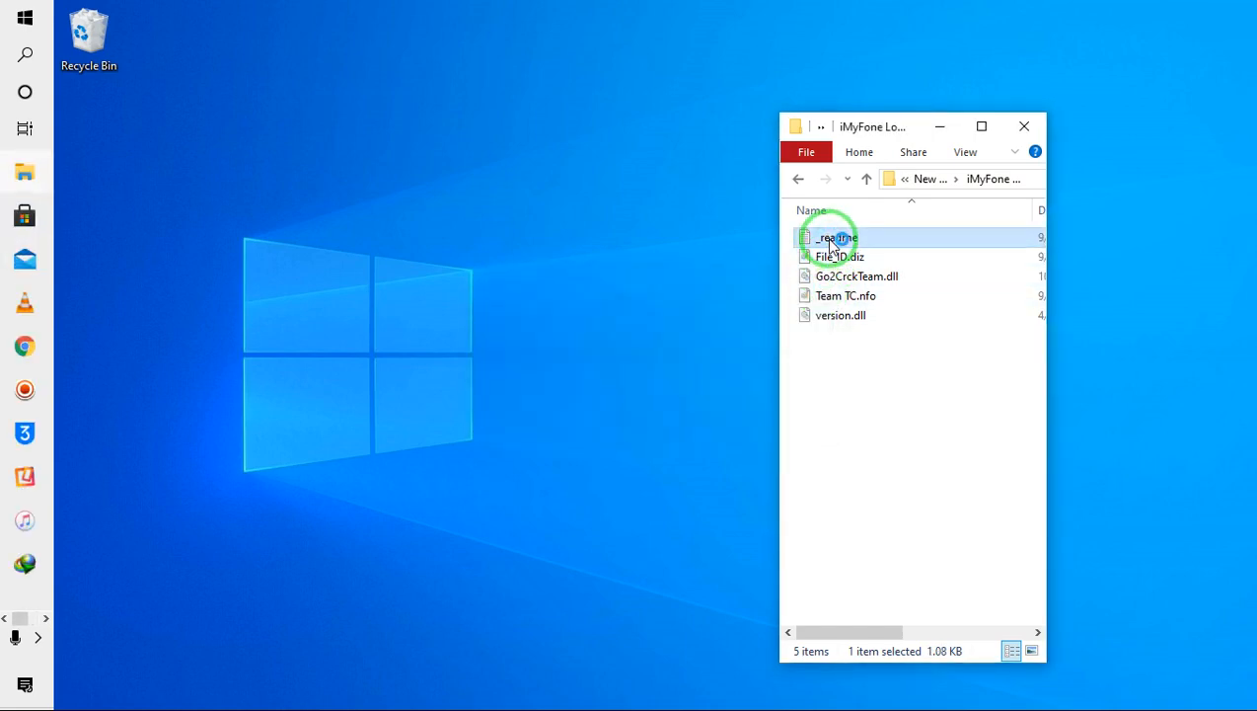
double_click(829, 237)
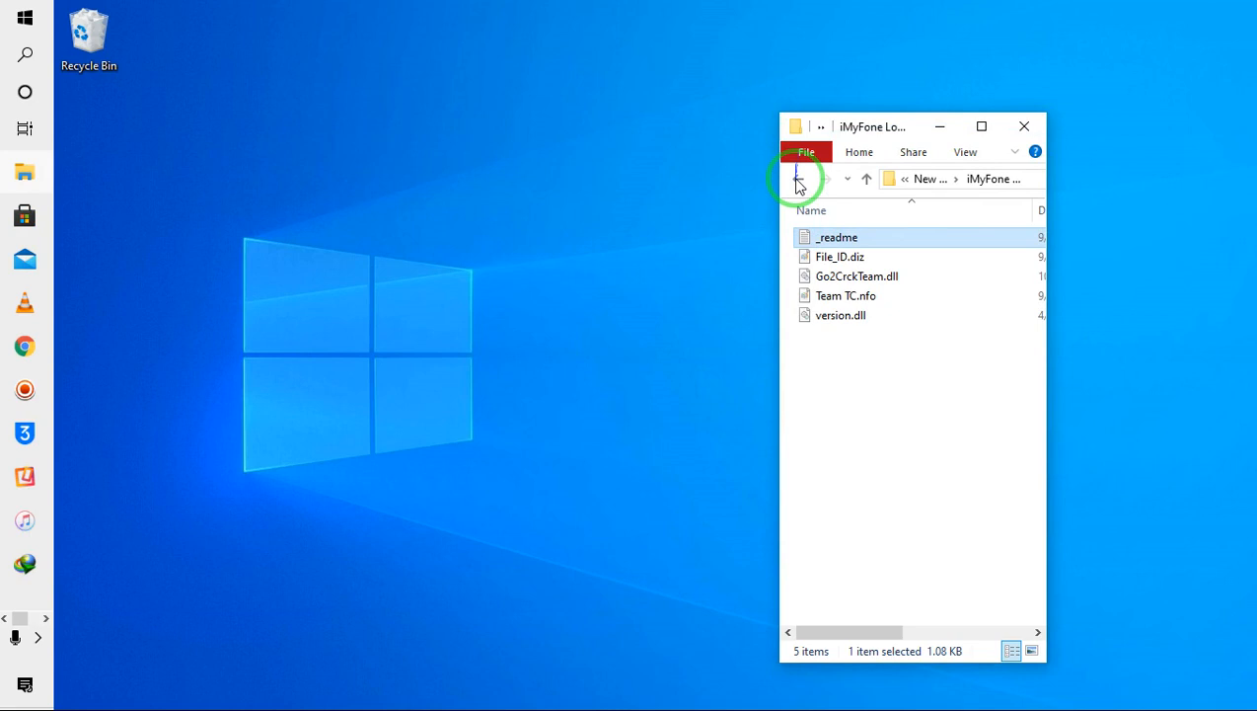
left_click(798, 178)
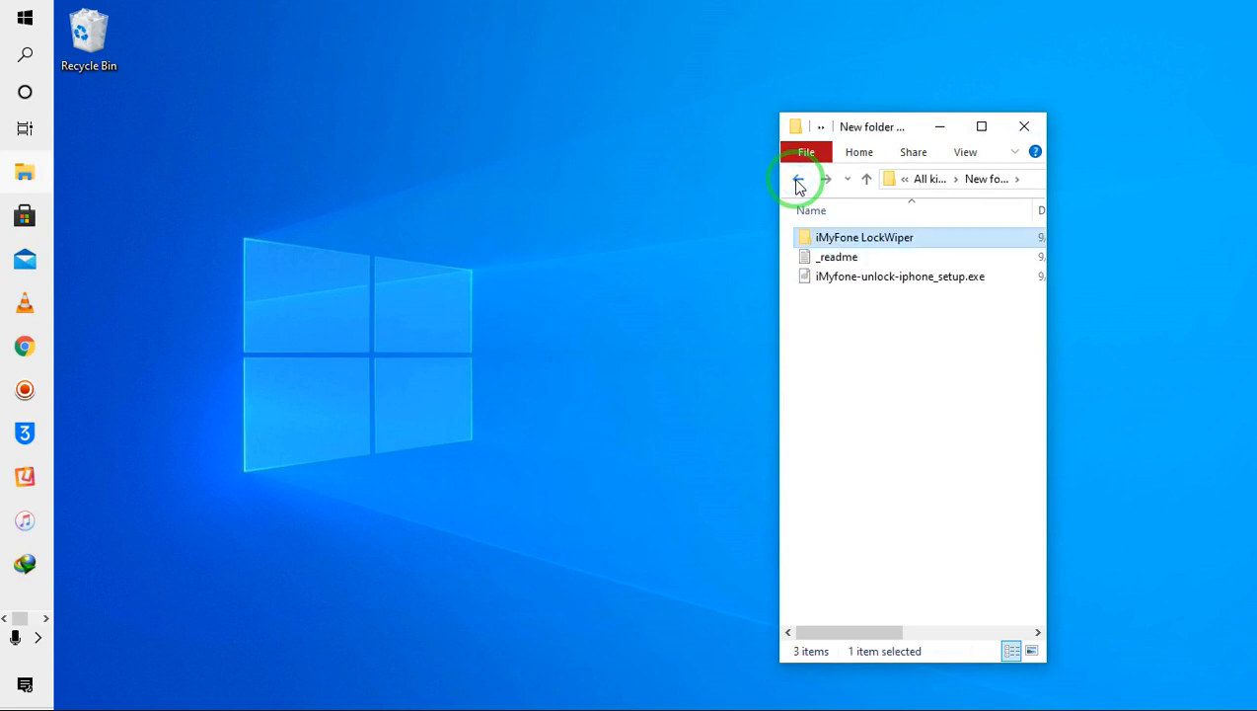
left_click(797, 178)
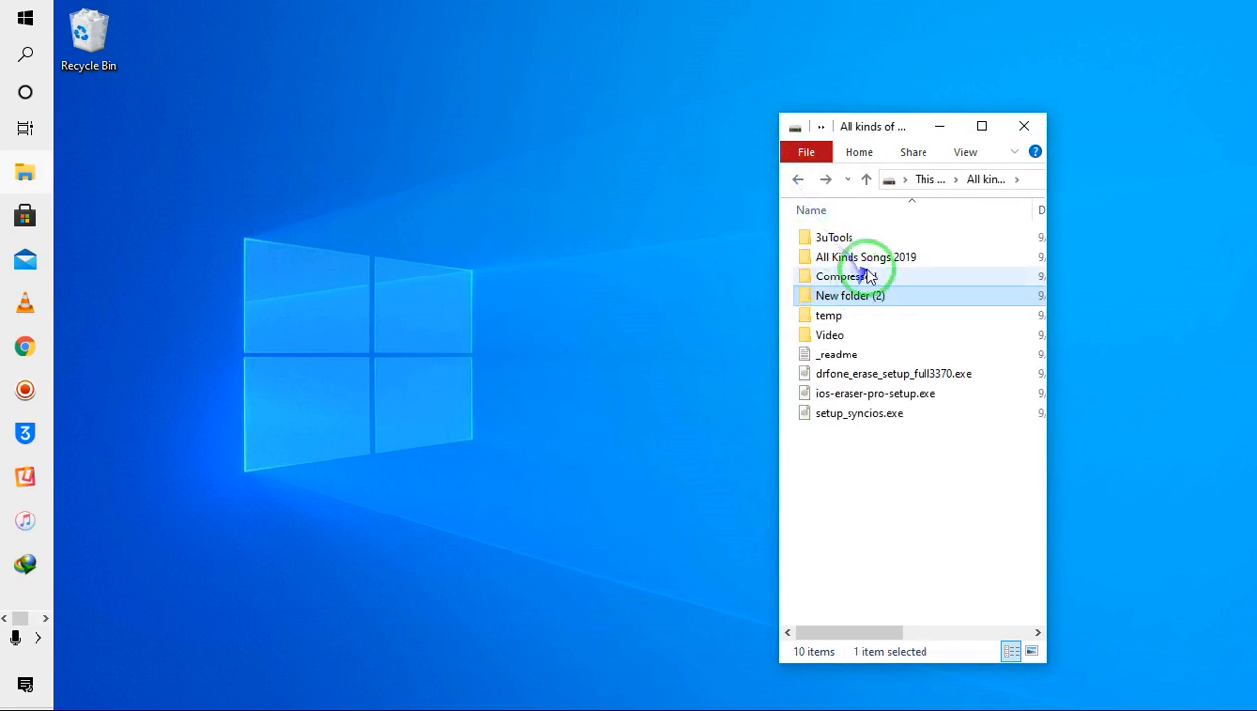
Step: View the 3uTools folder's _readme ransom note maximized in Notepad
left_click(833, 237)
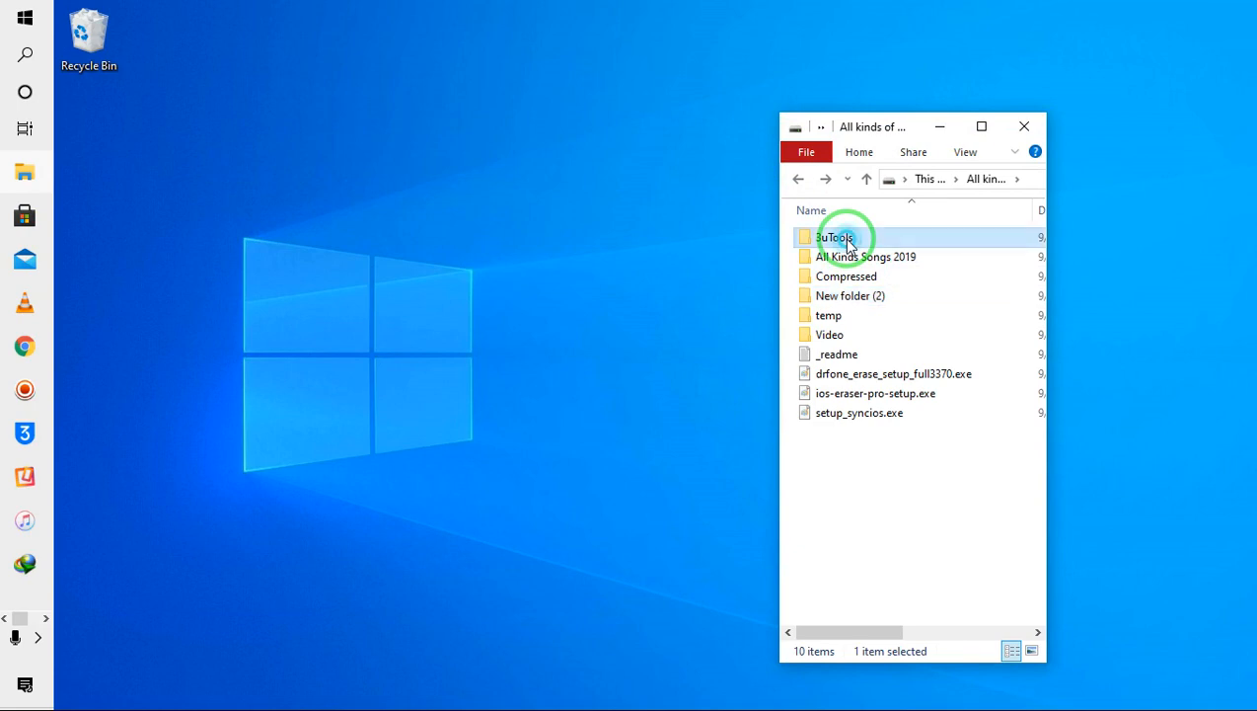
double_click(837, 237)
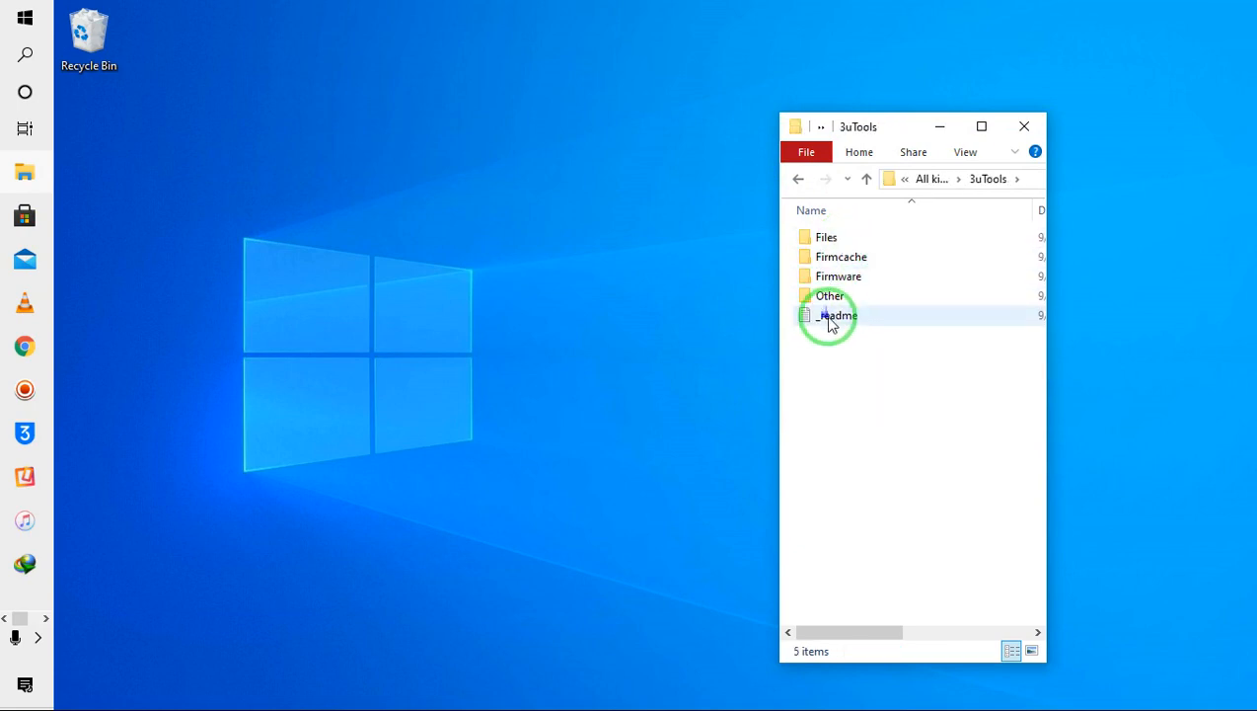
left_click(833, 316)
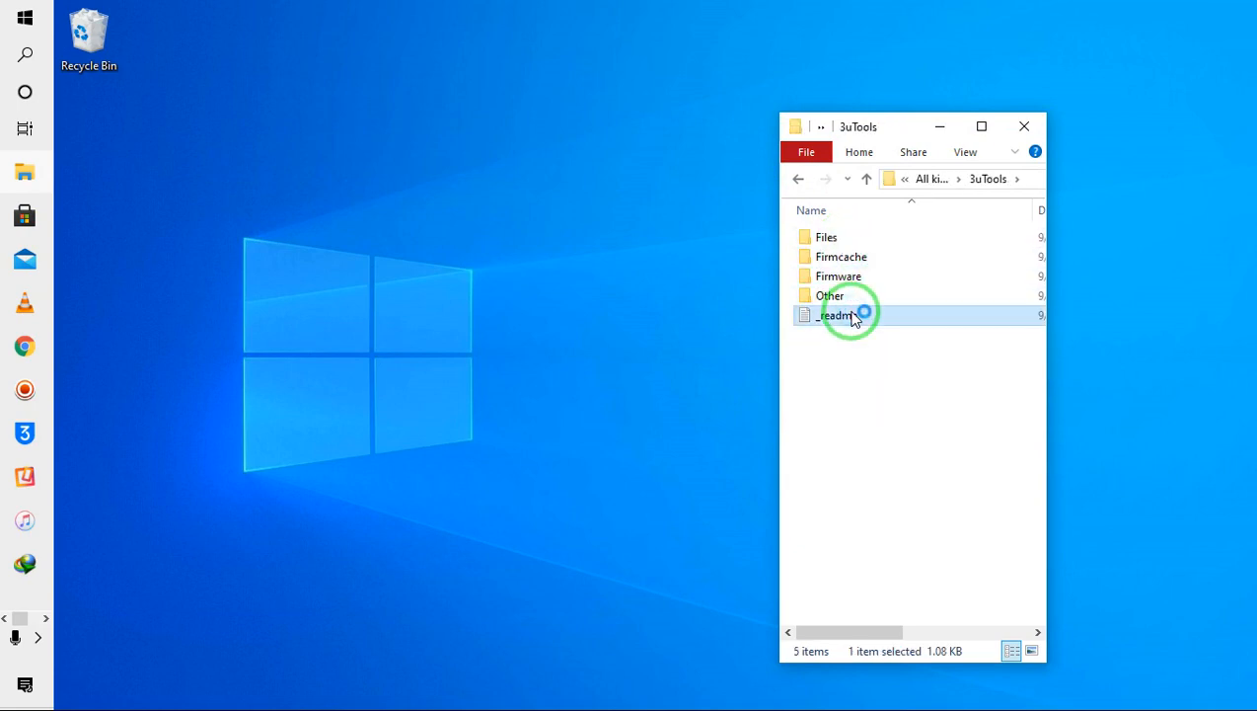
double_click(829, 314)
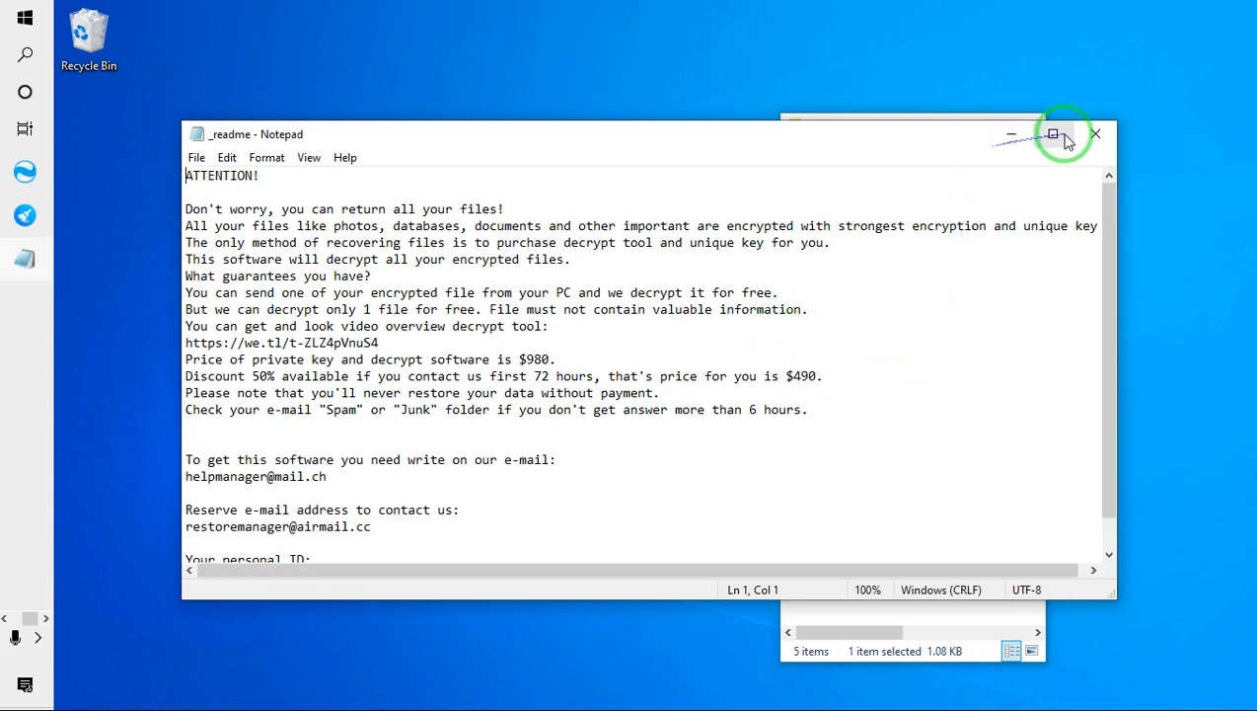
left_click(1056, 134)
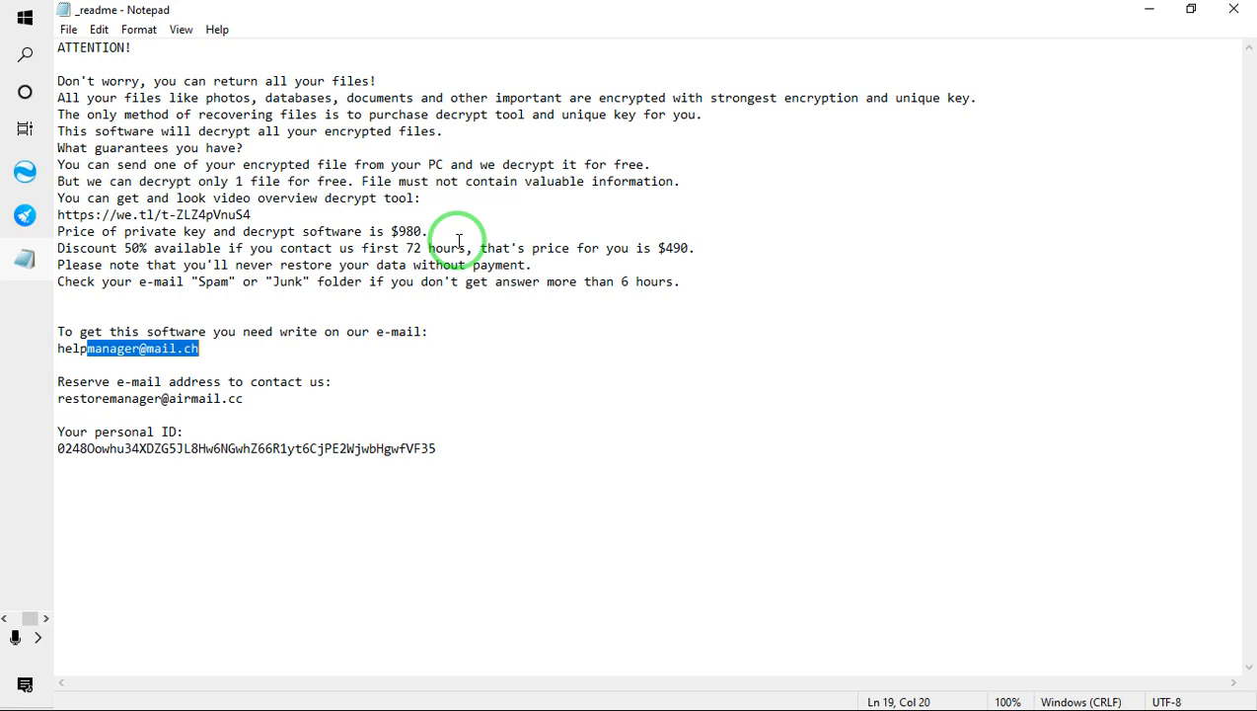
mouse_move(1086, 556)
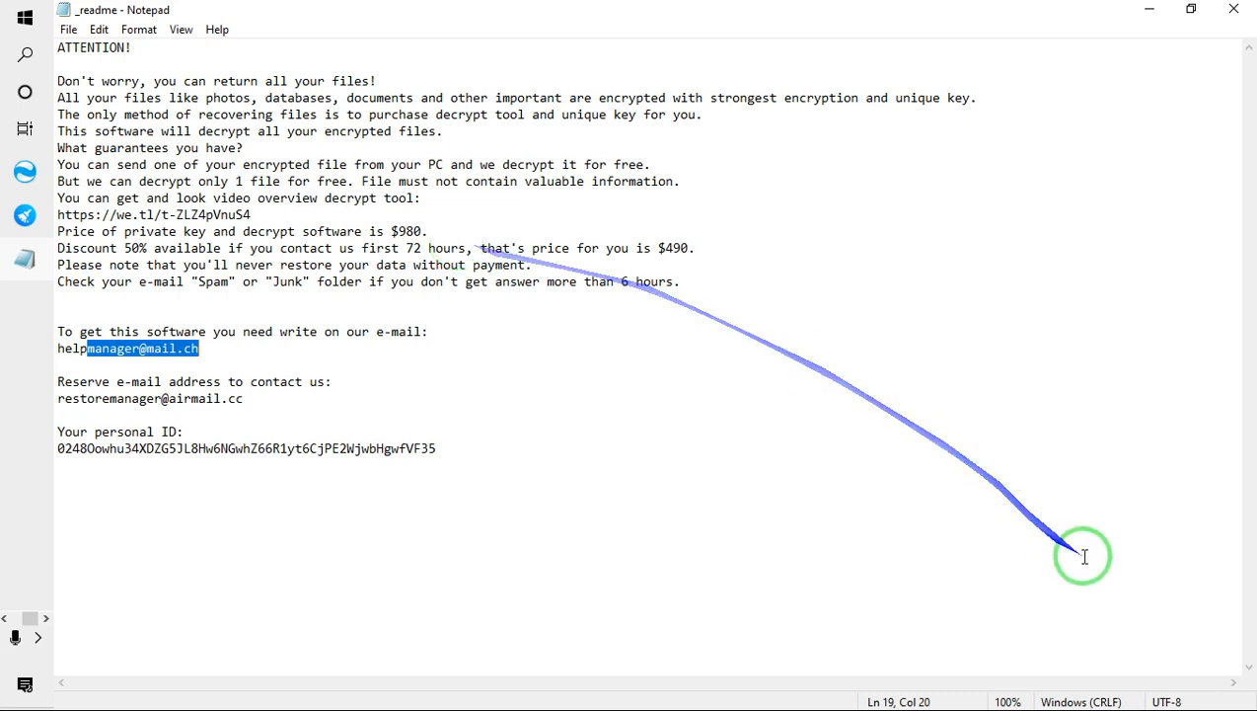
Step: Clear the highlight on the contact email so the full ransom note and personal ID read unmarked
left_click(1085, 557)
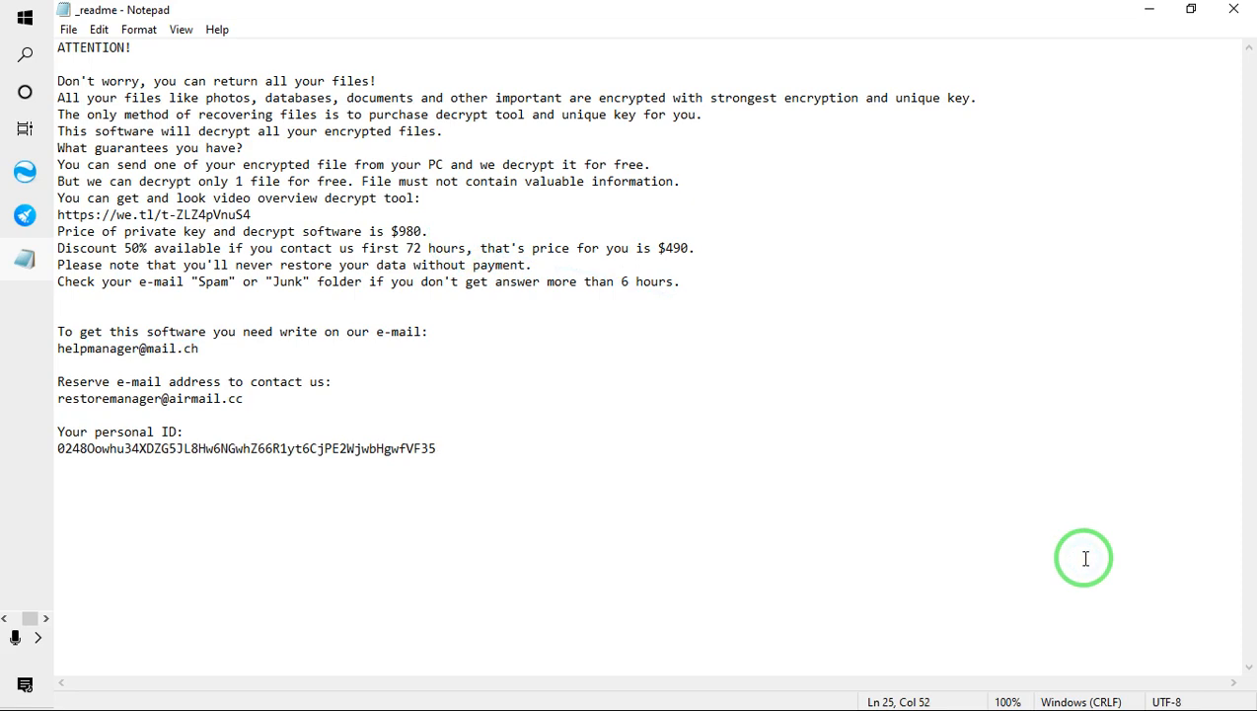